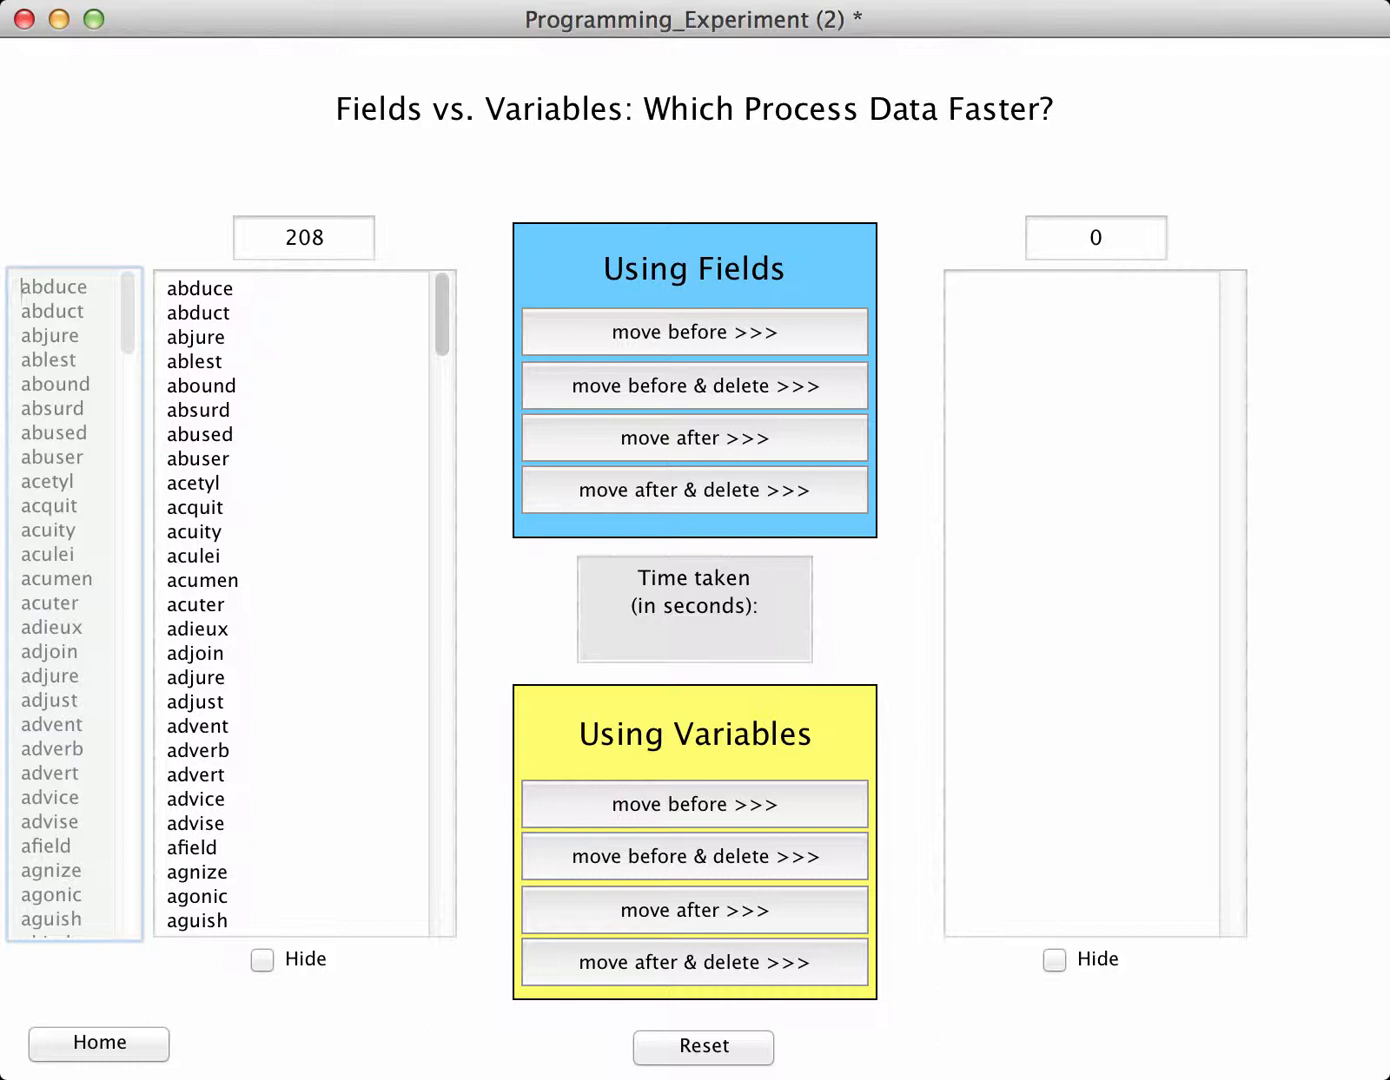
mouse_move(1308, 666)
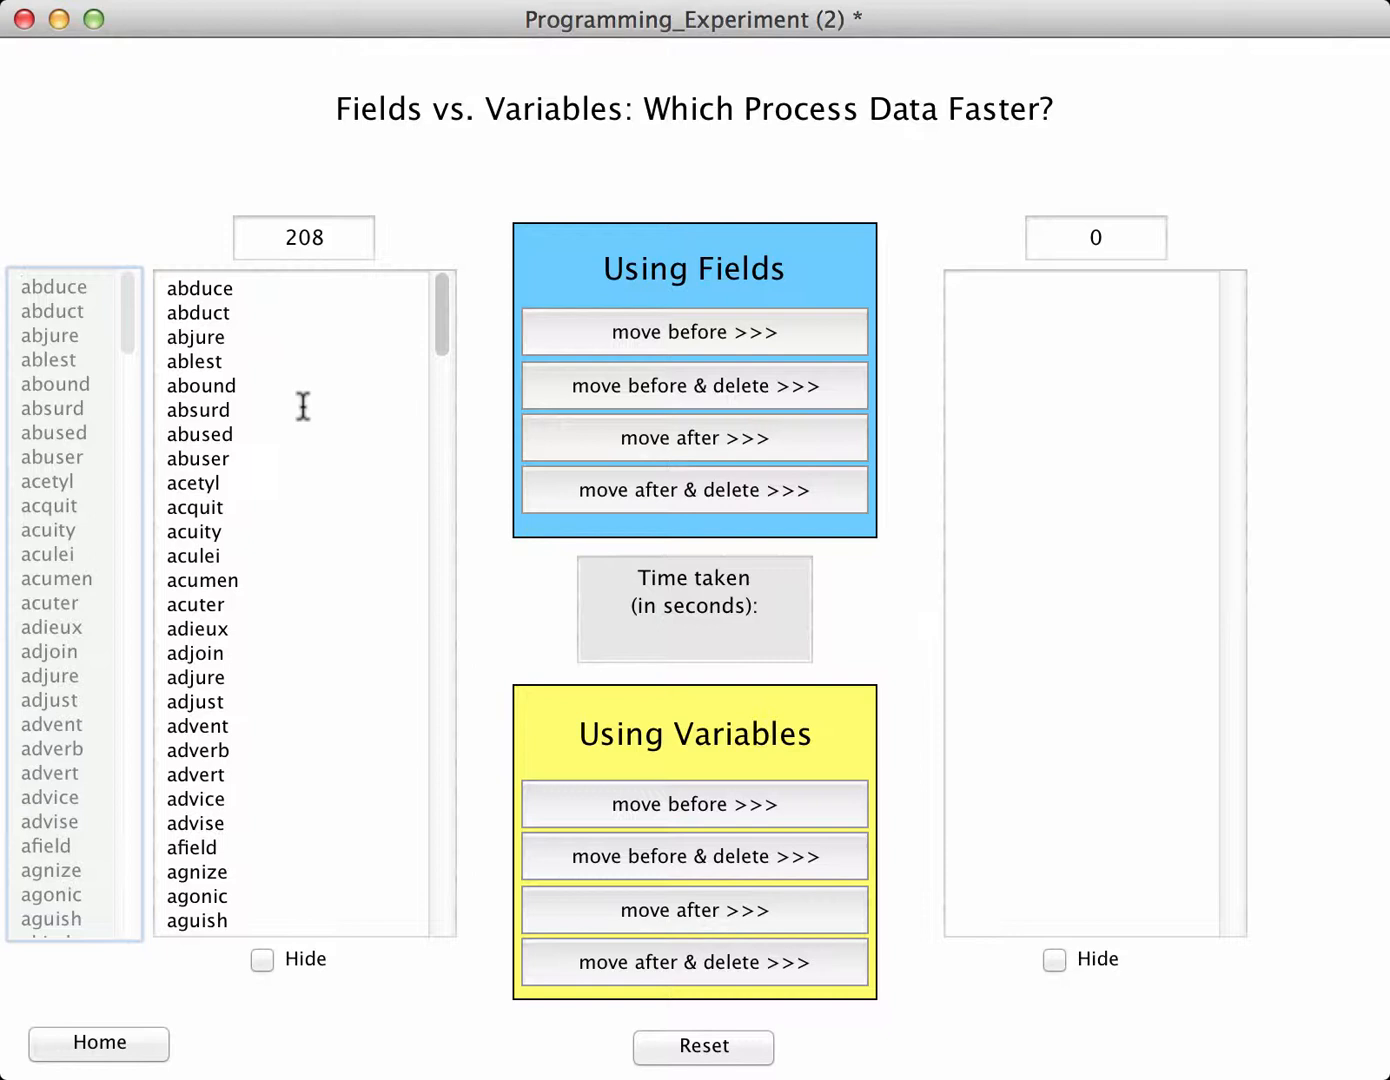
mouse_move(82, 252)
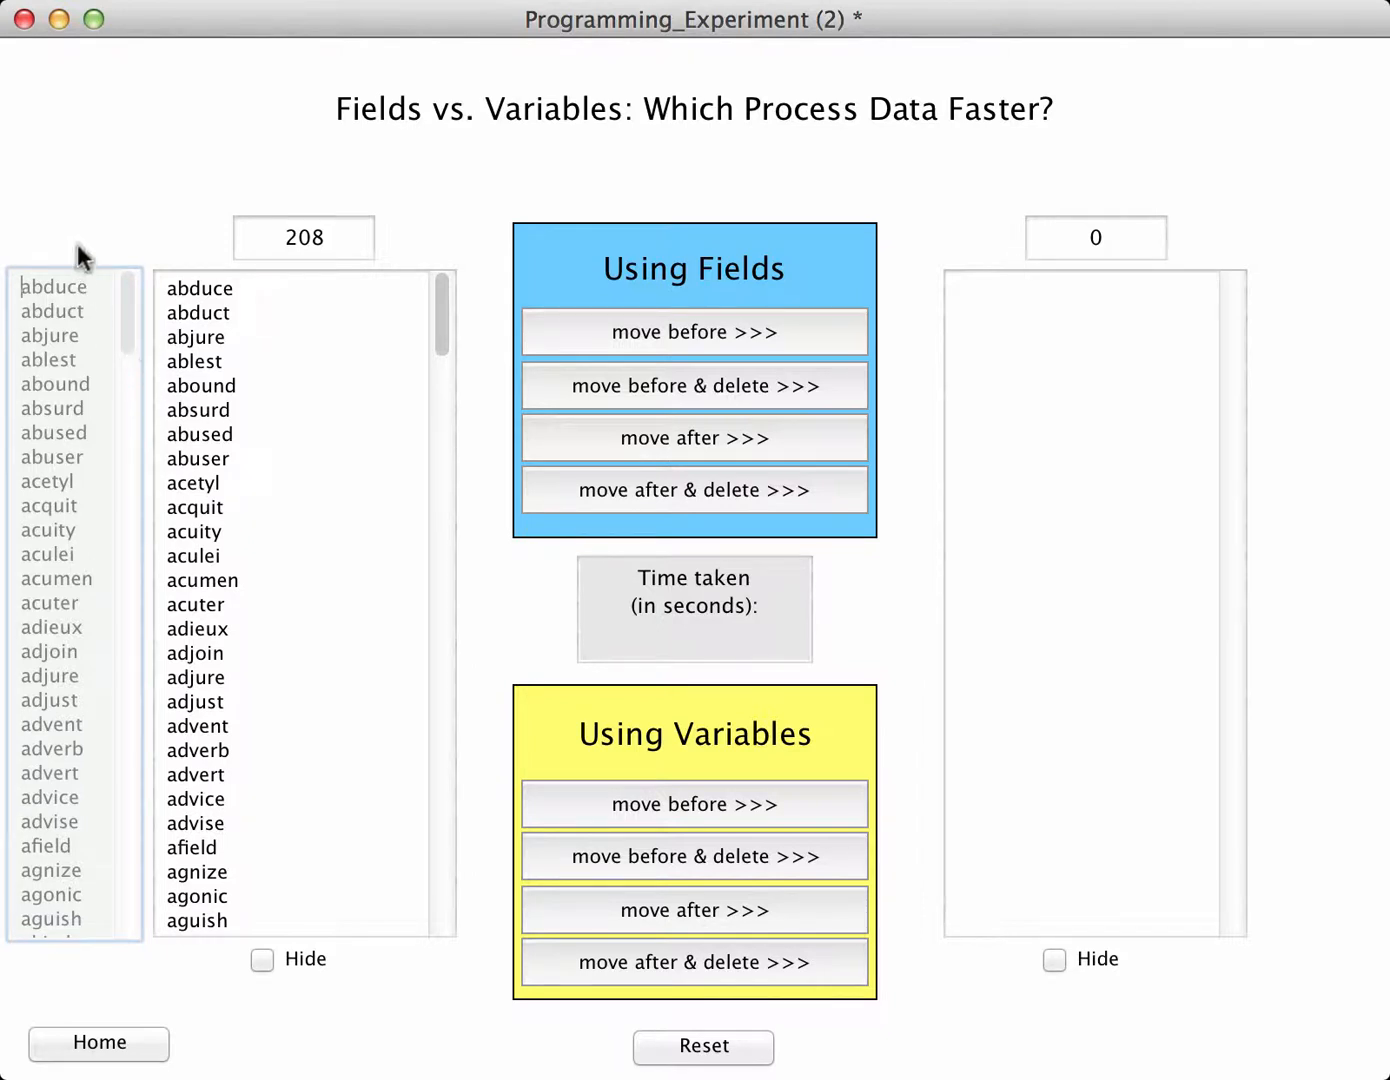
mouse_move(80, 236)
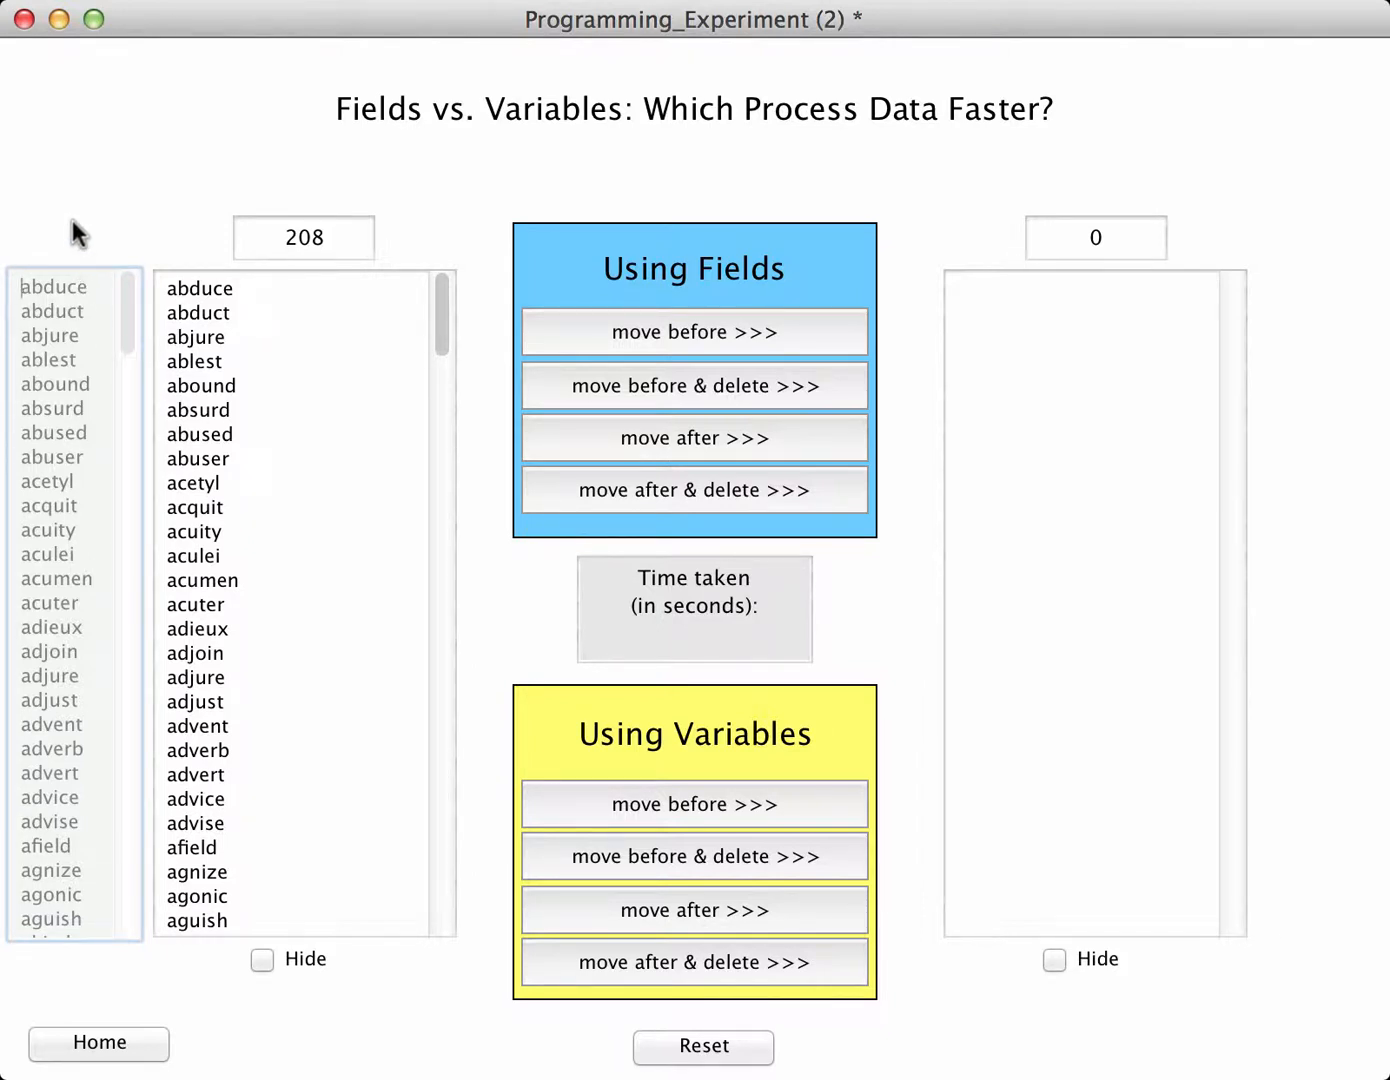
mouse_move(292, 332)
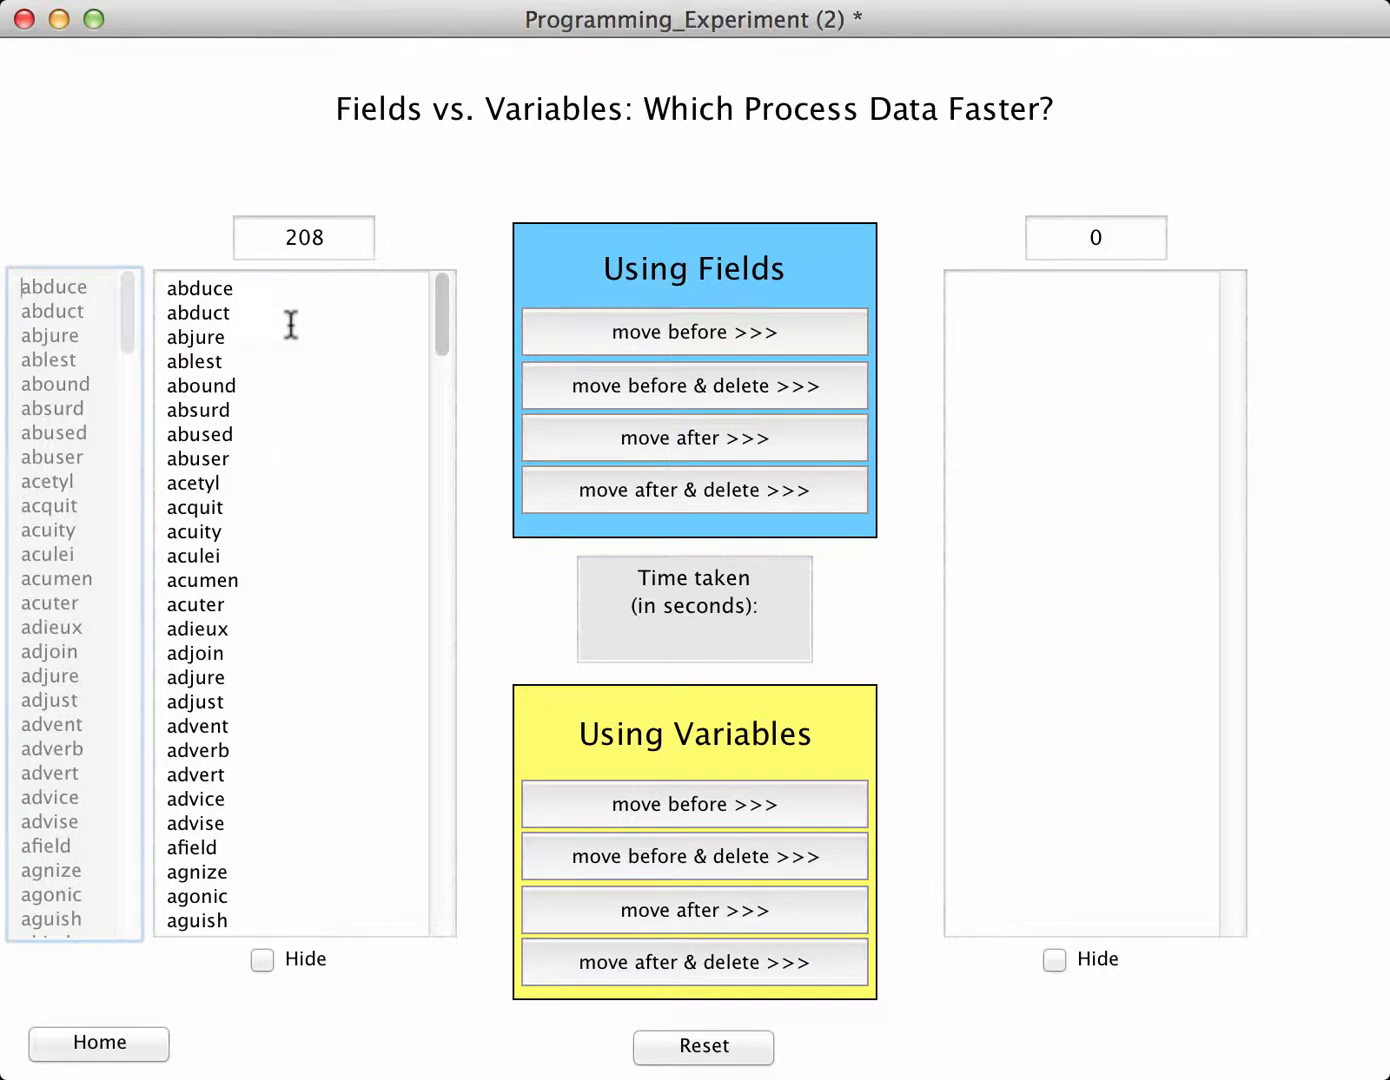
mouse_move(290, 362)
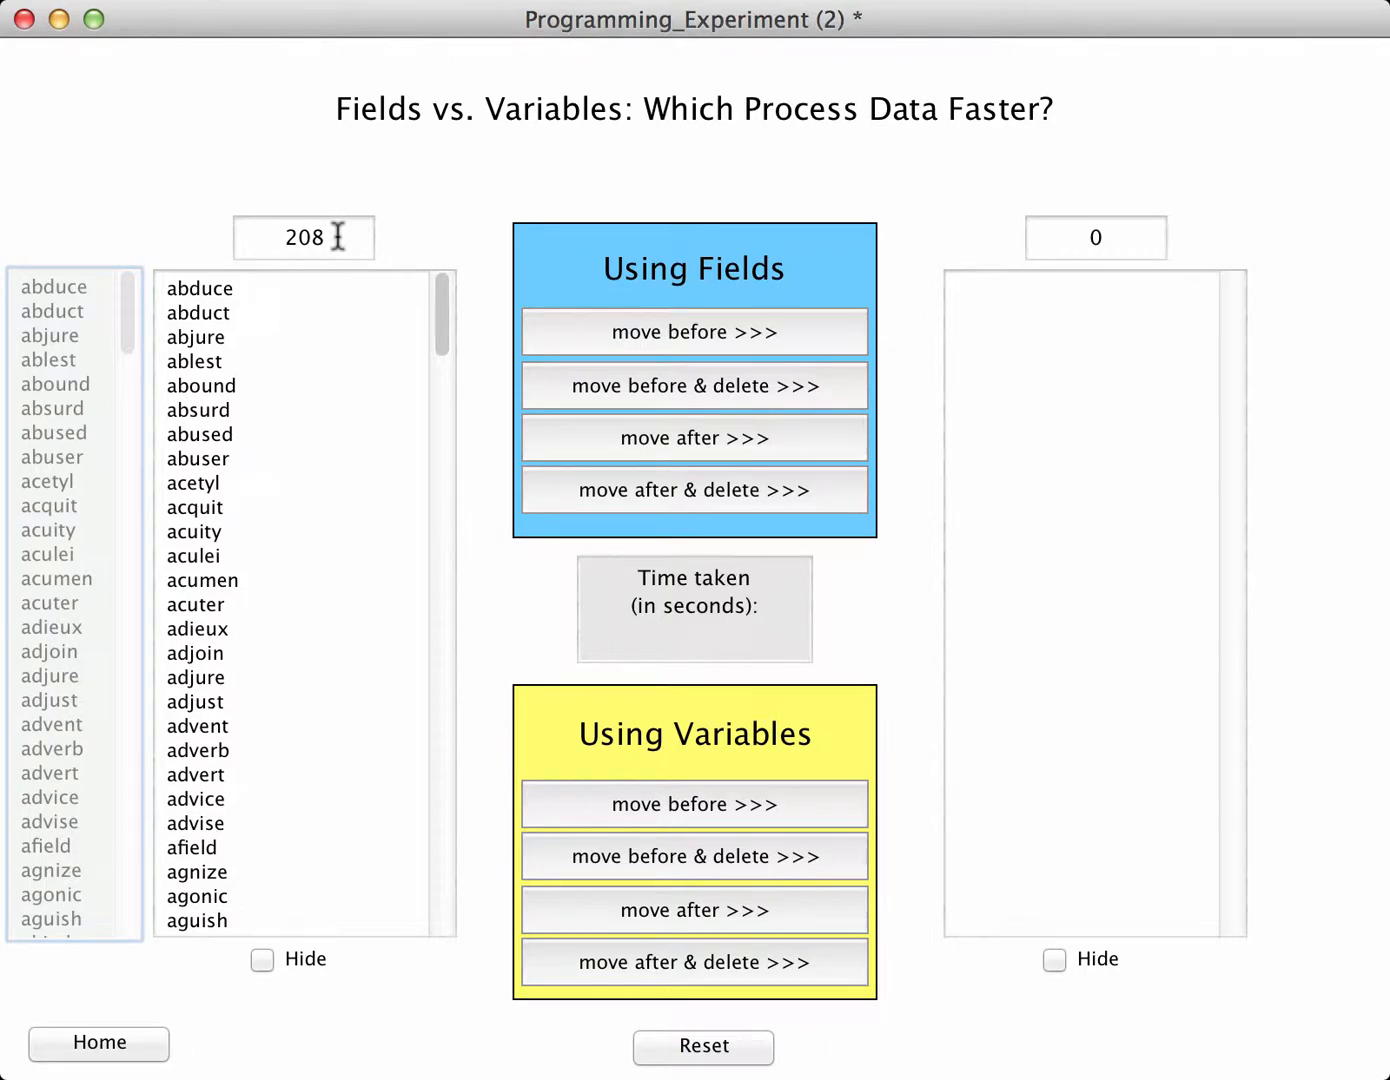
mouse_move(490, 364)
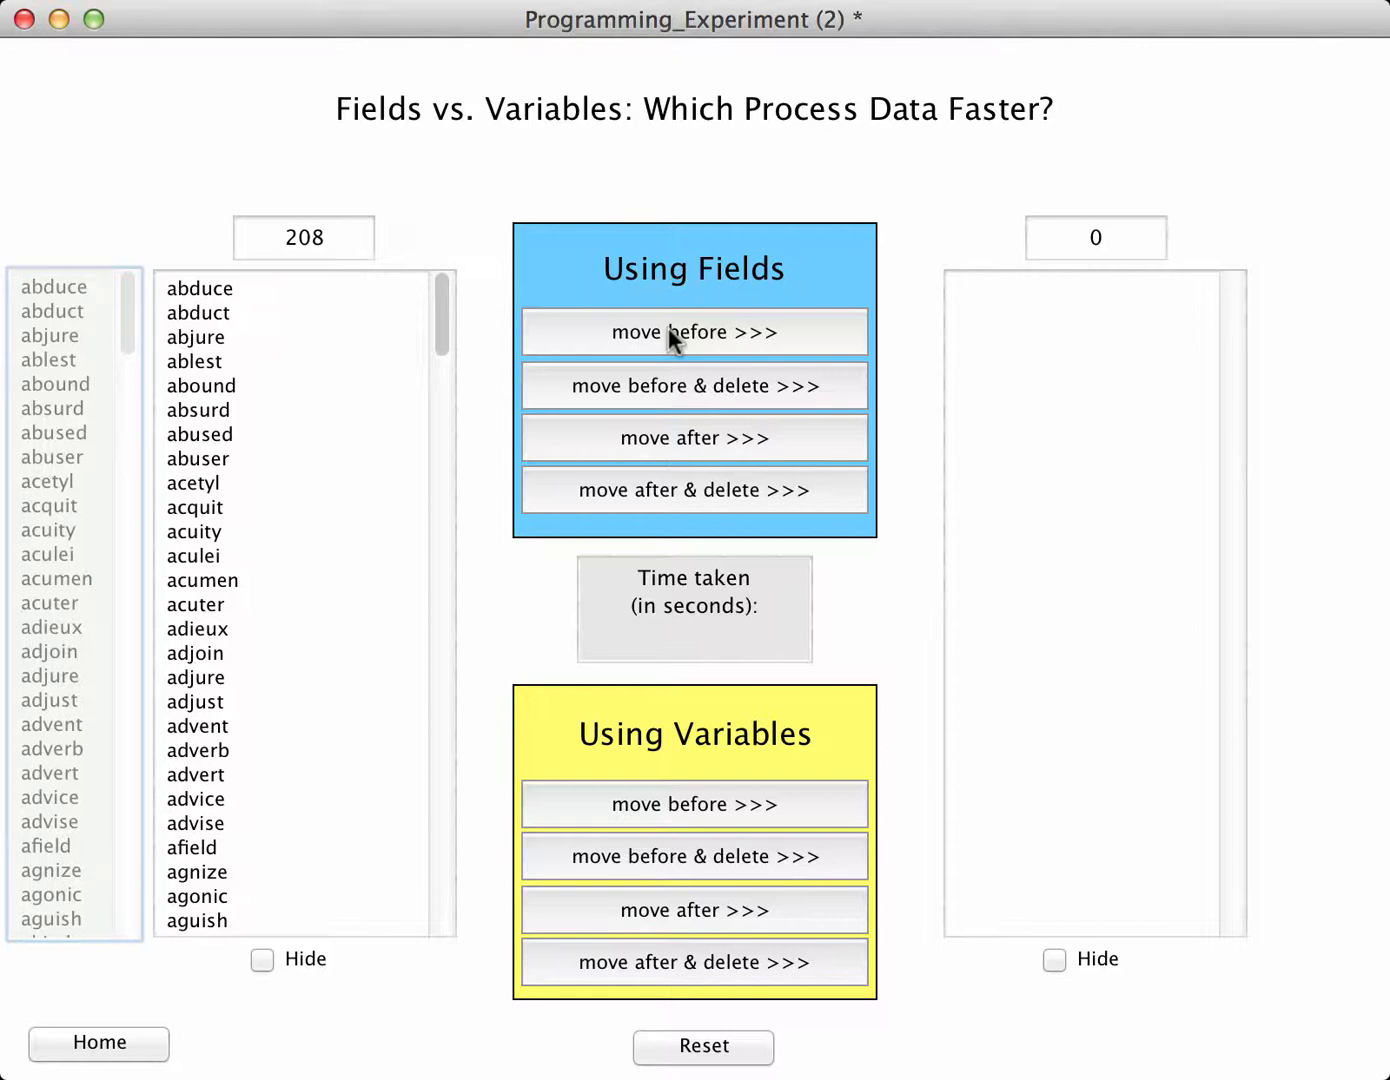
- Run the field-based 'move before' transfer, copying 208 words in reverse in 7.183078 seconds
left_click(692, 332)
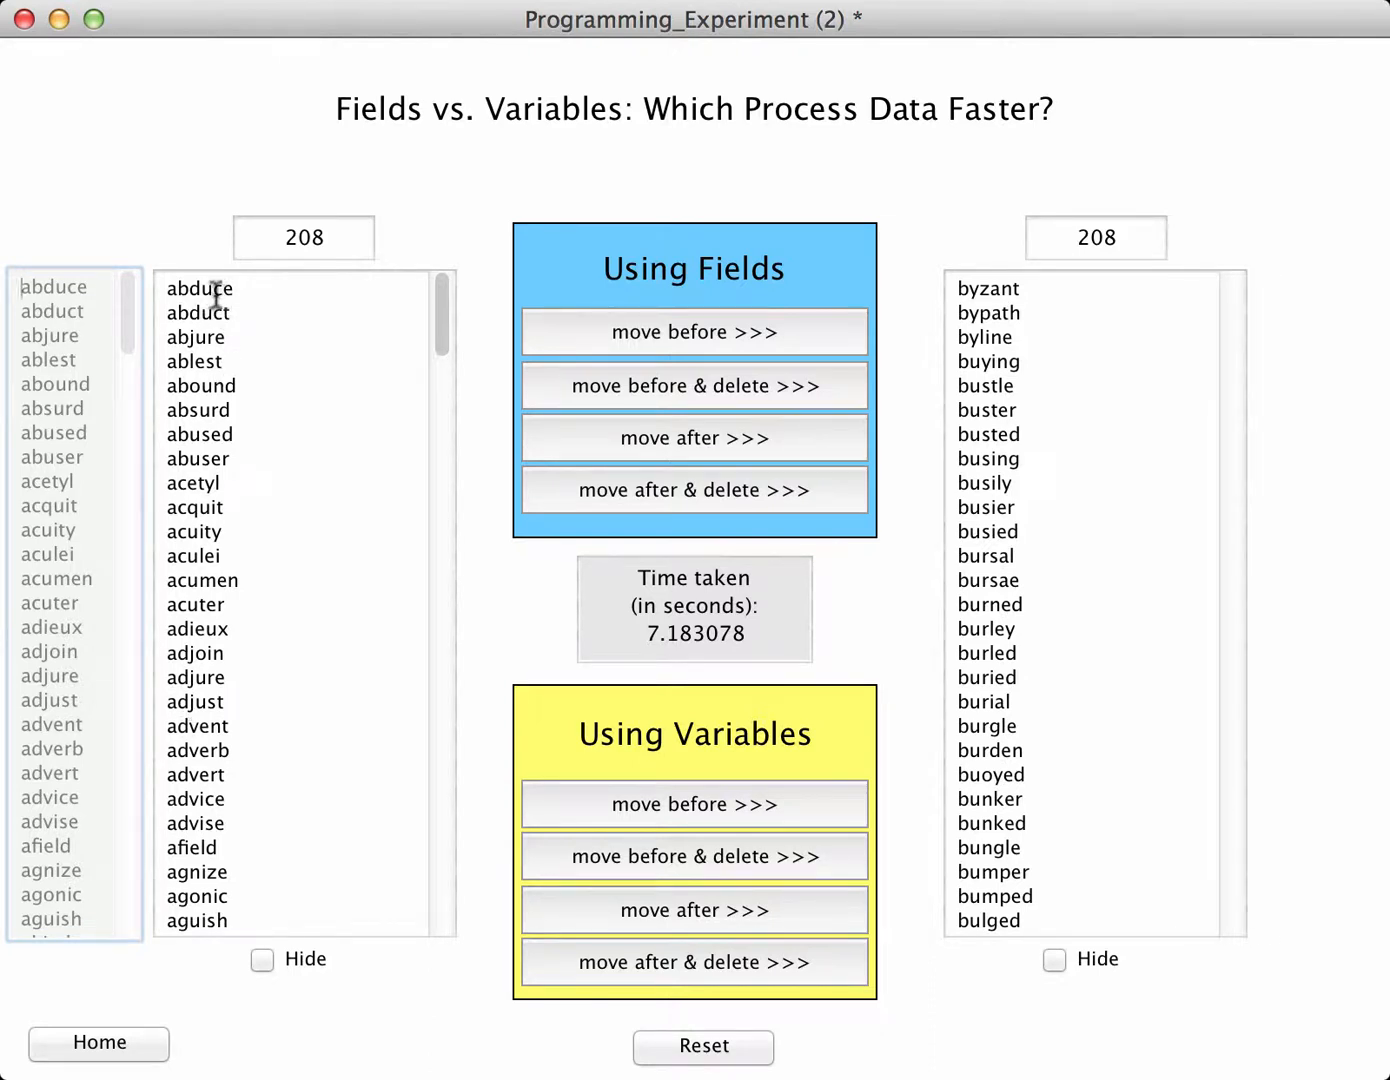
mouse_move(556, 264)
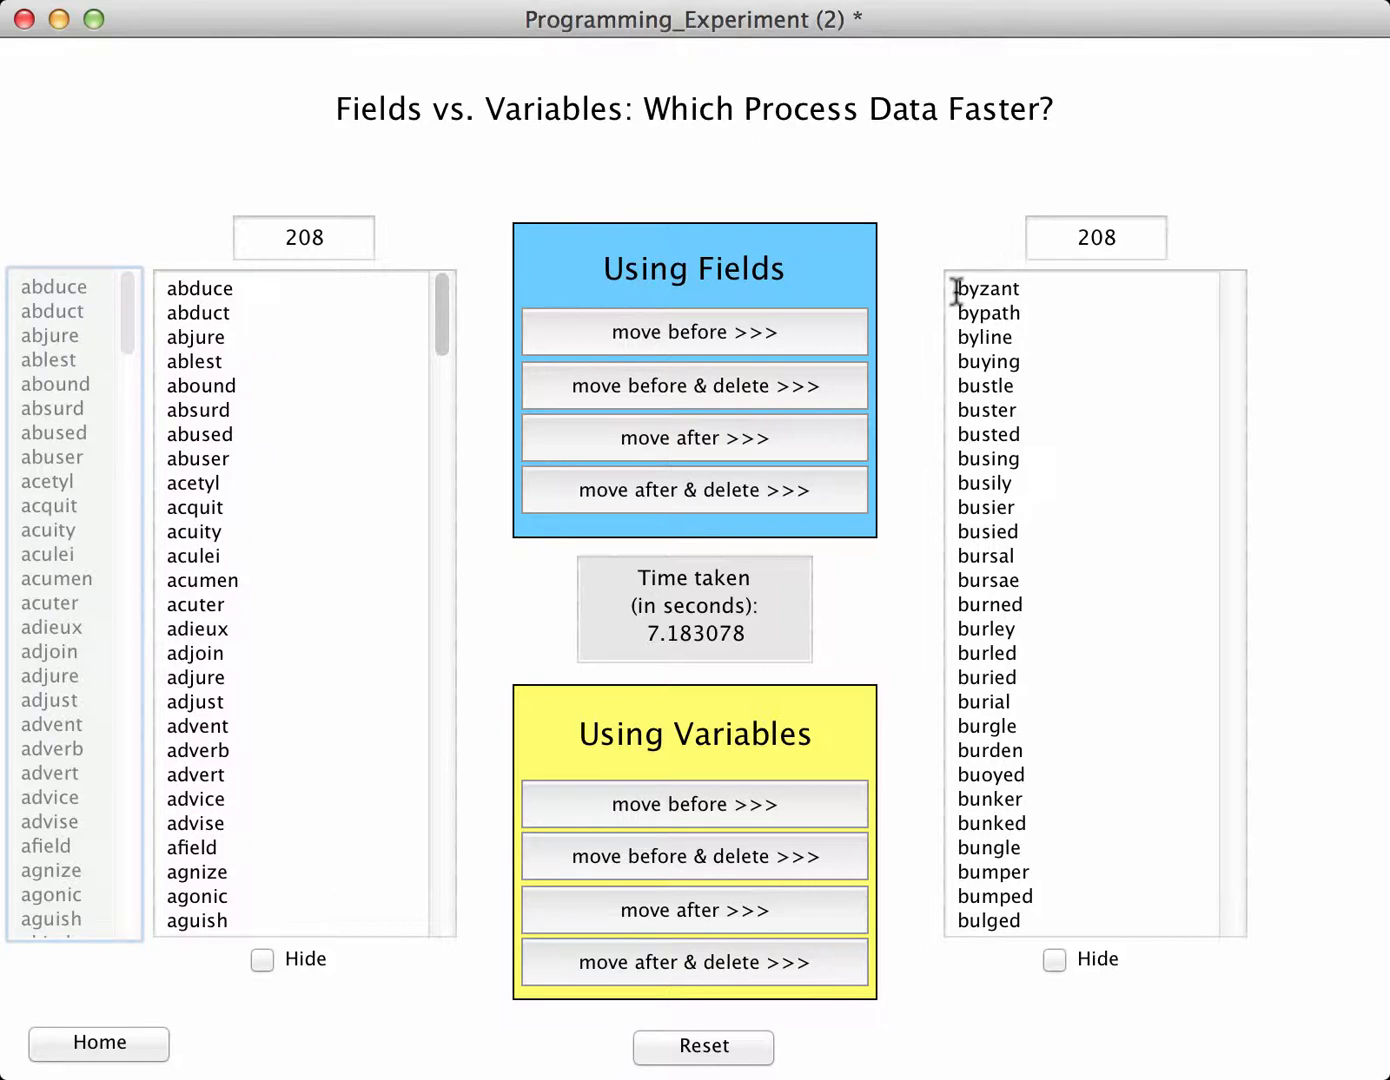
mouse_move(700, 648)
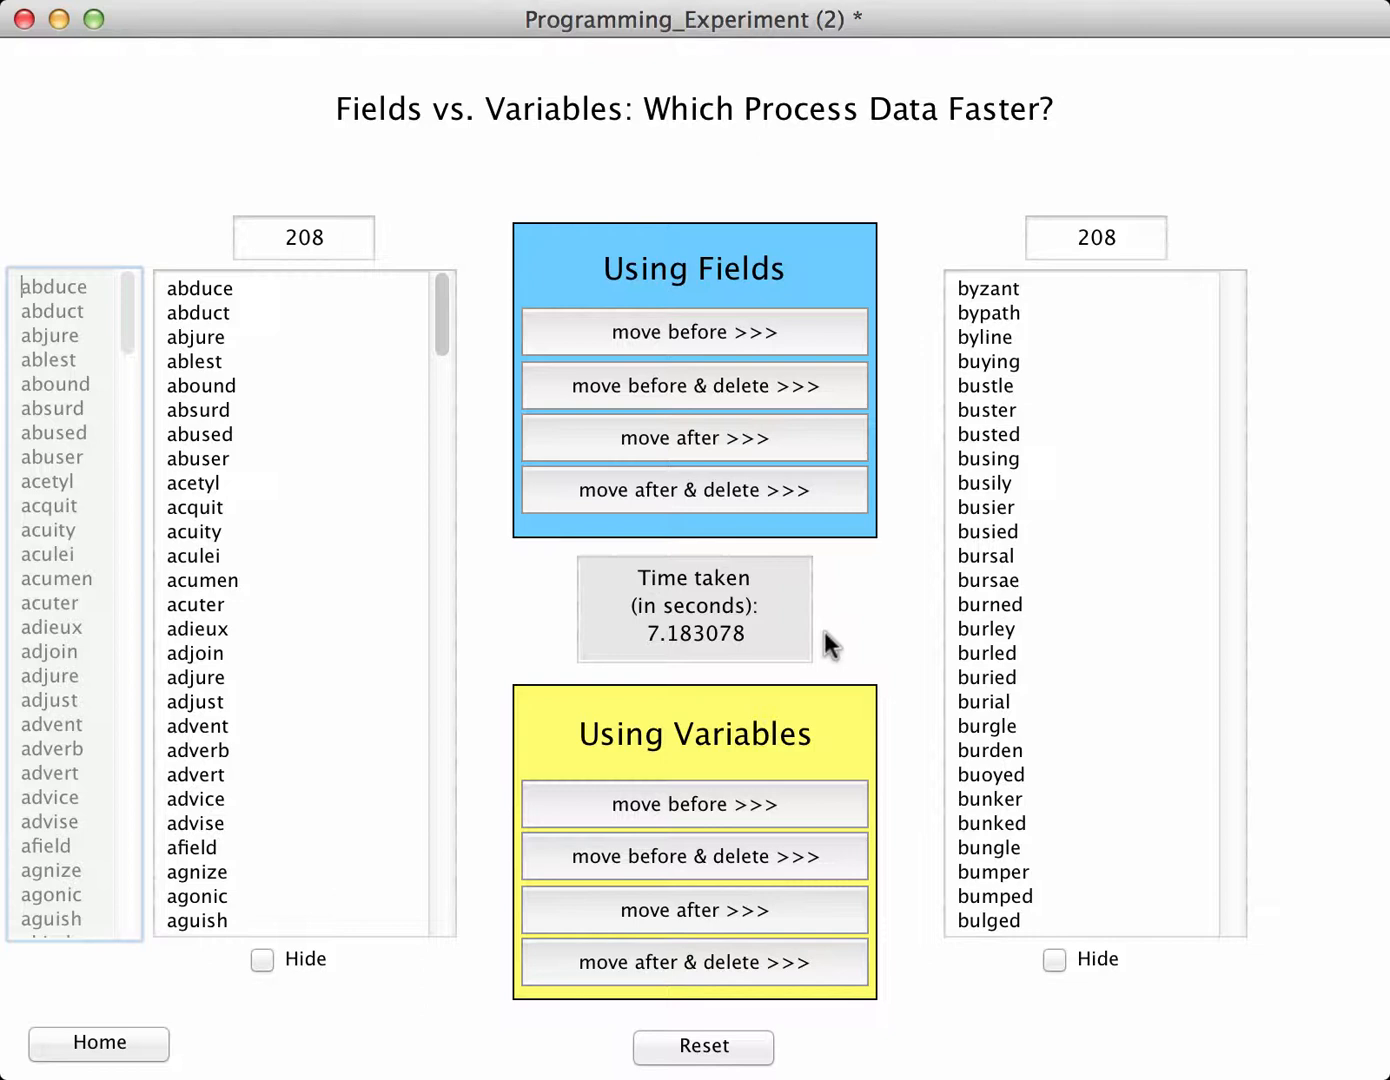
mouse_move(732, 1052)
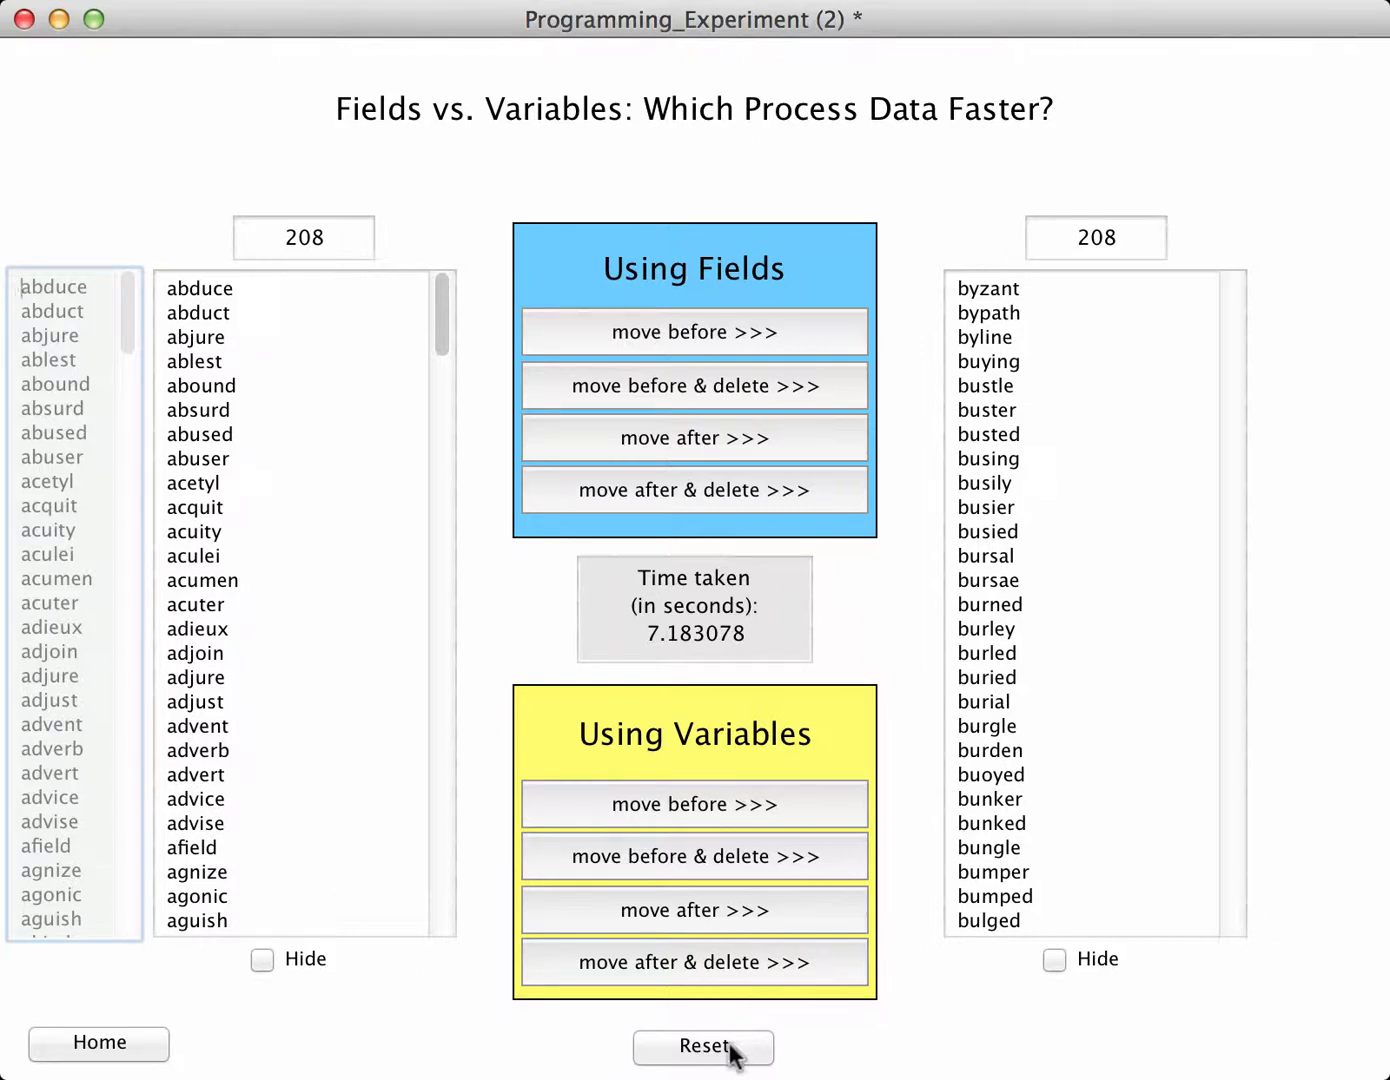
- Reset, then run the field-based 'move after' transfer of 208 words in 4.135539 seconds, and clear it
left_click(704, 1044)
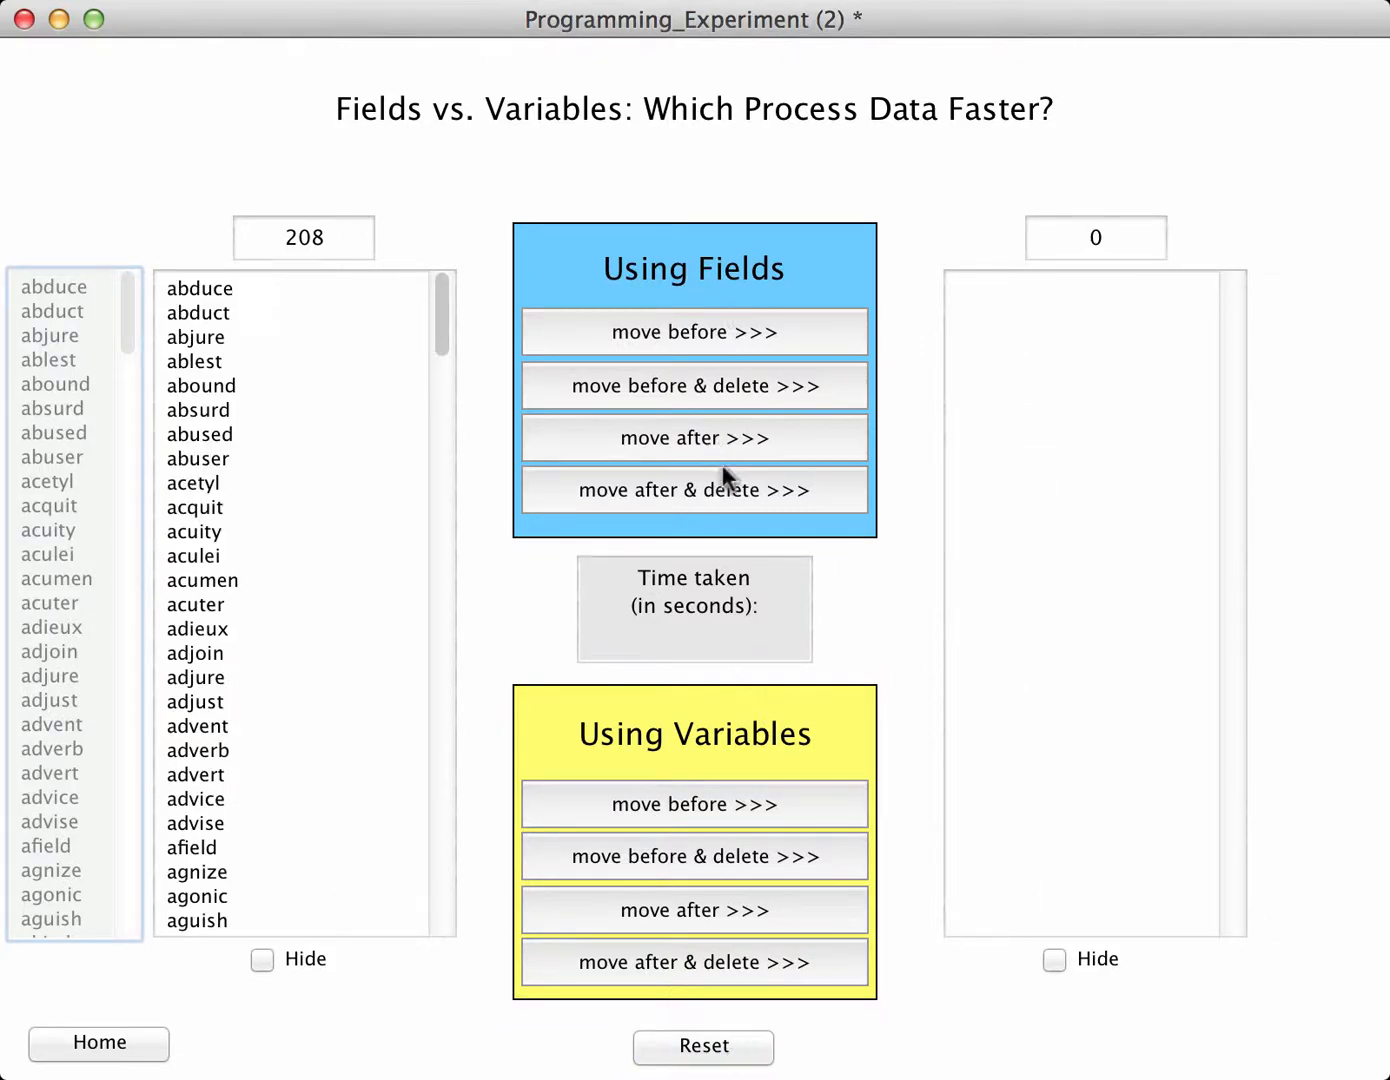
left_click(692, 438)
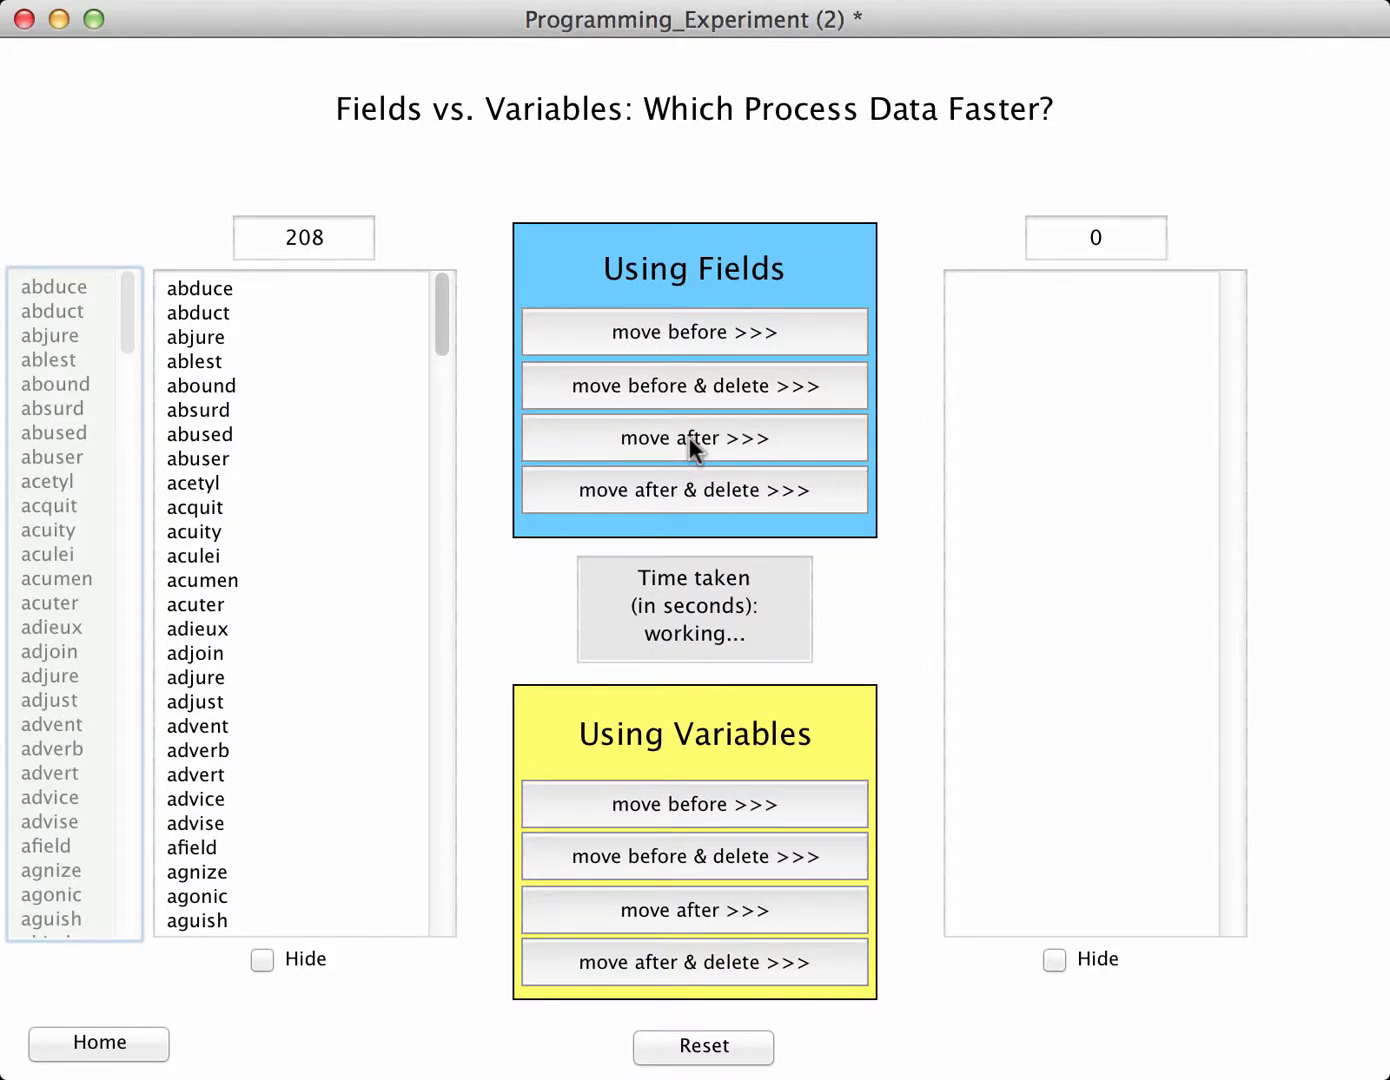
left_click(692, 436)
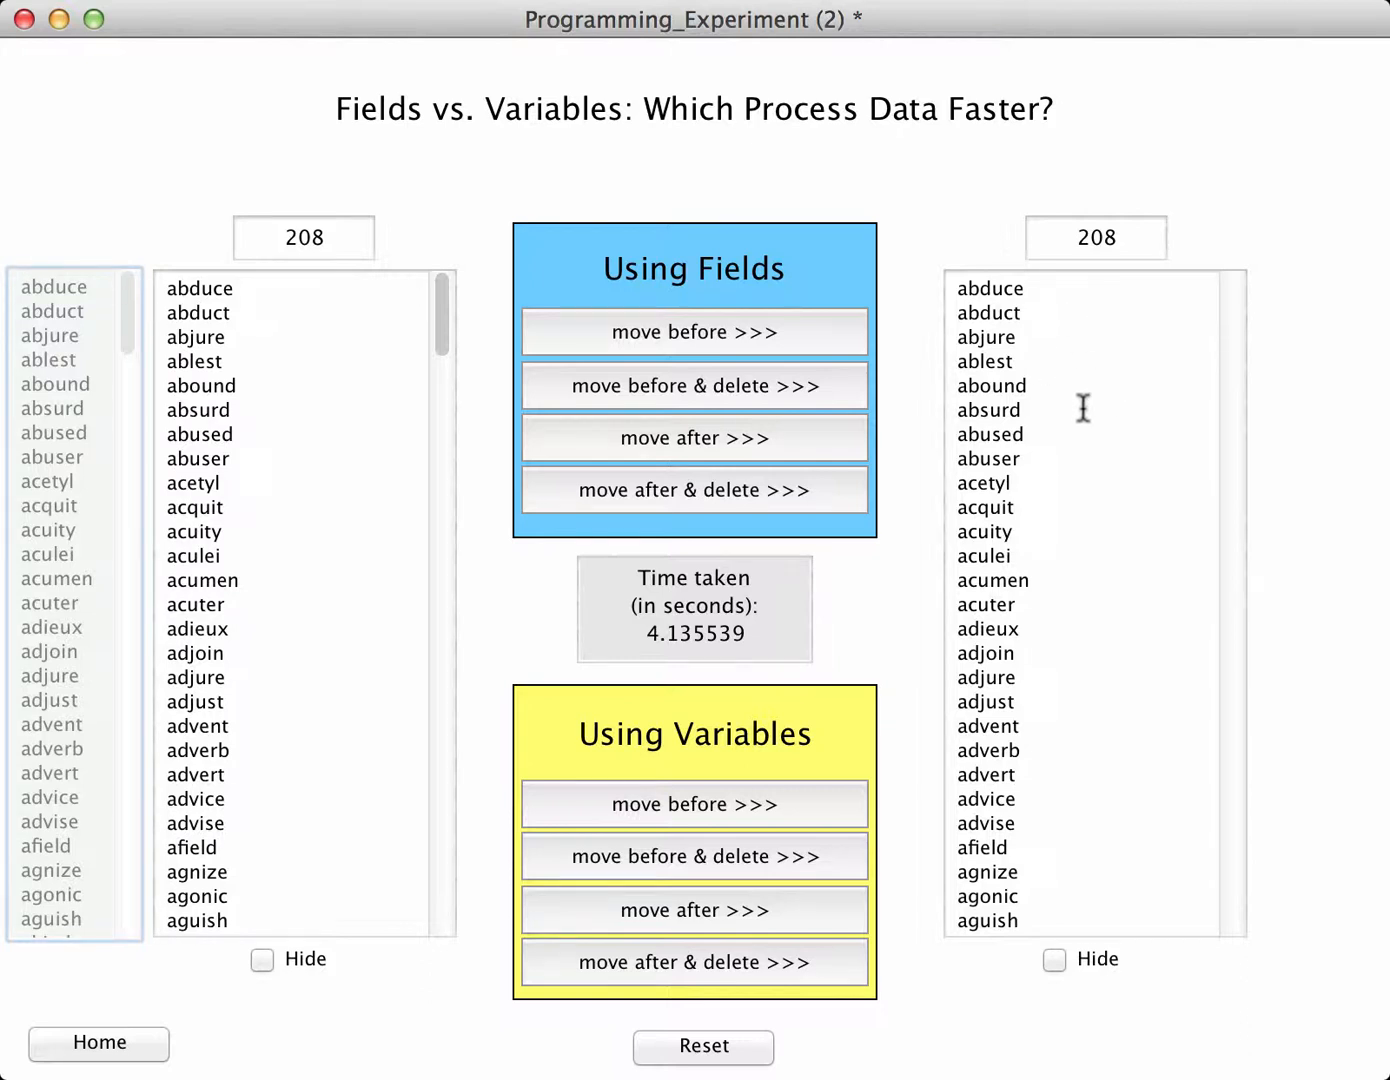
mouse_move(668, 672)
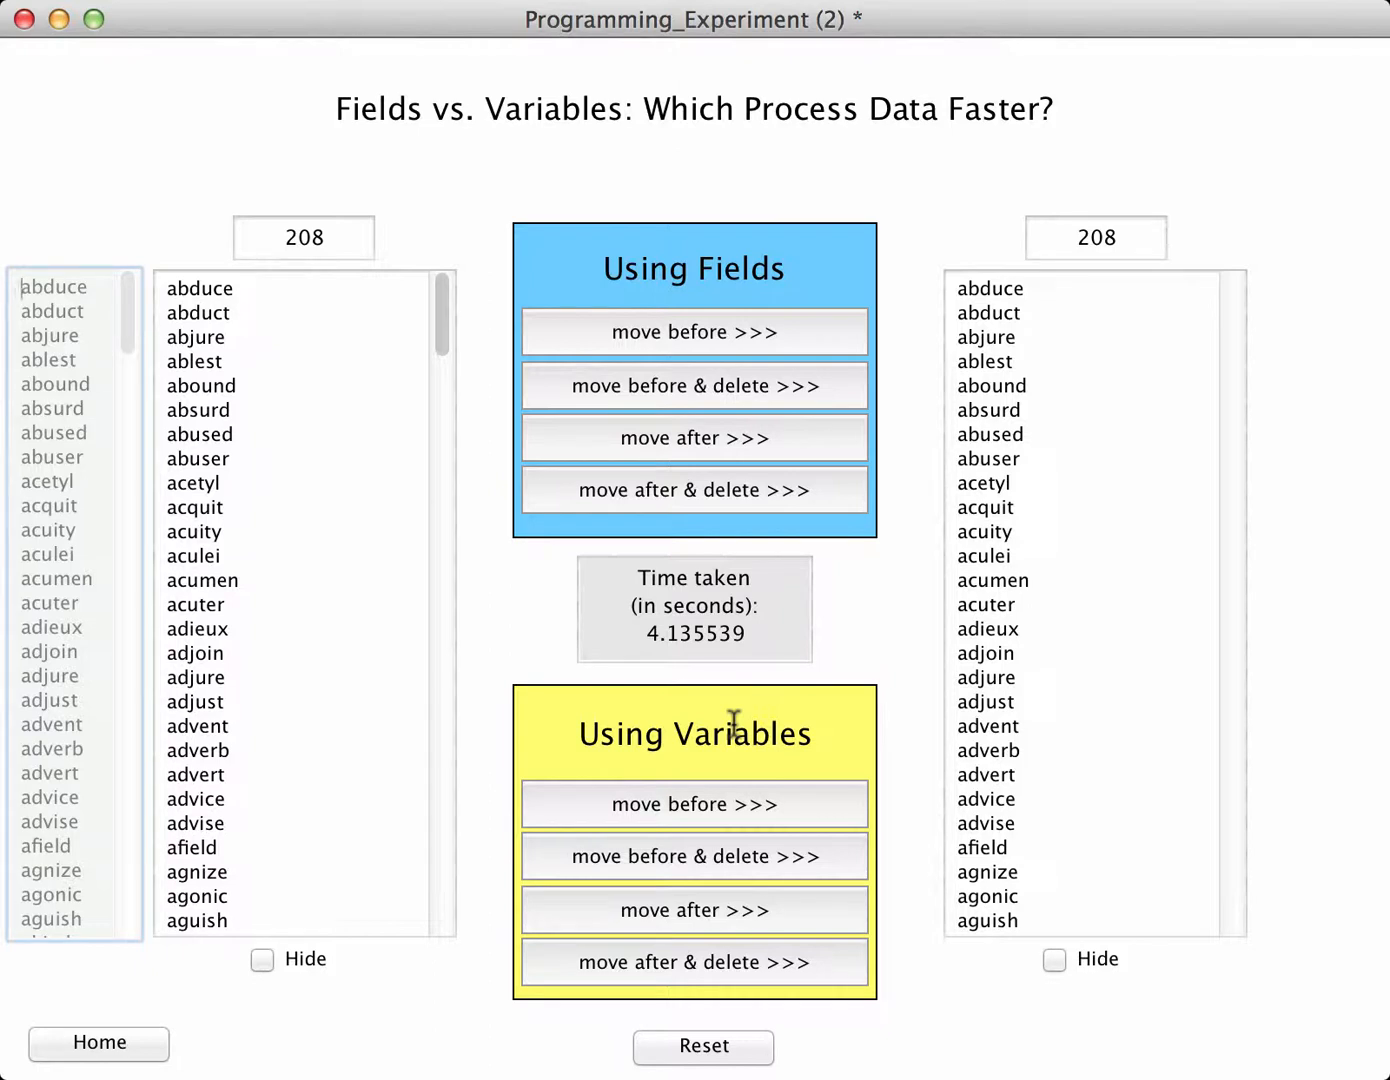
left_click(704, 1048)
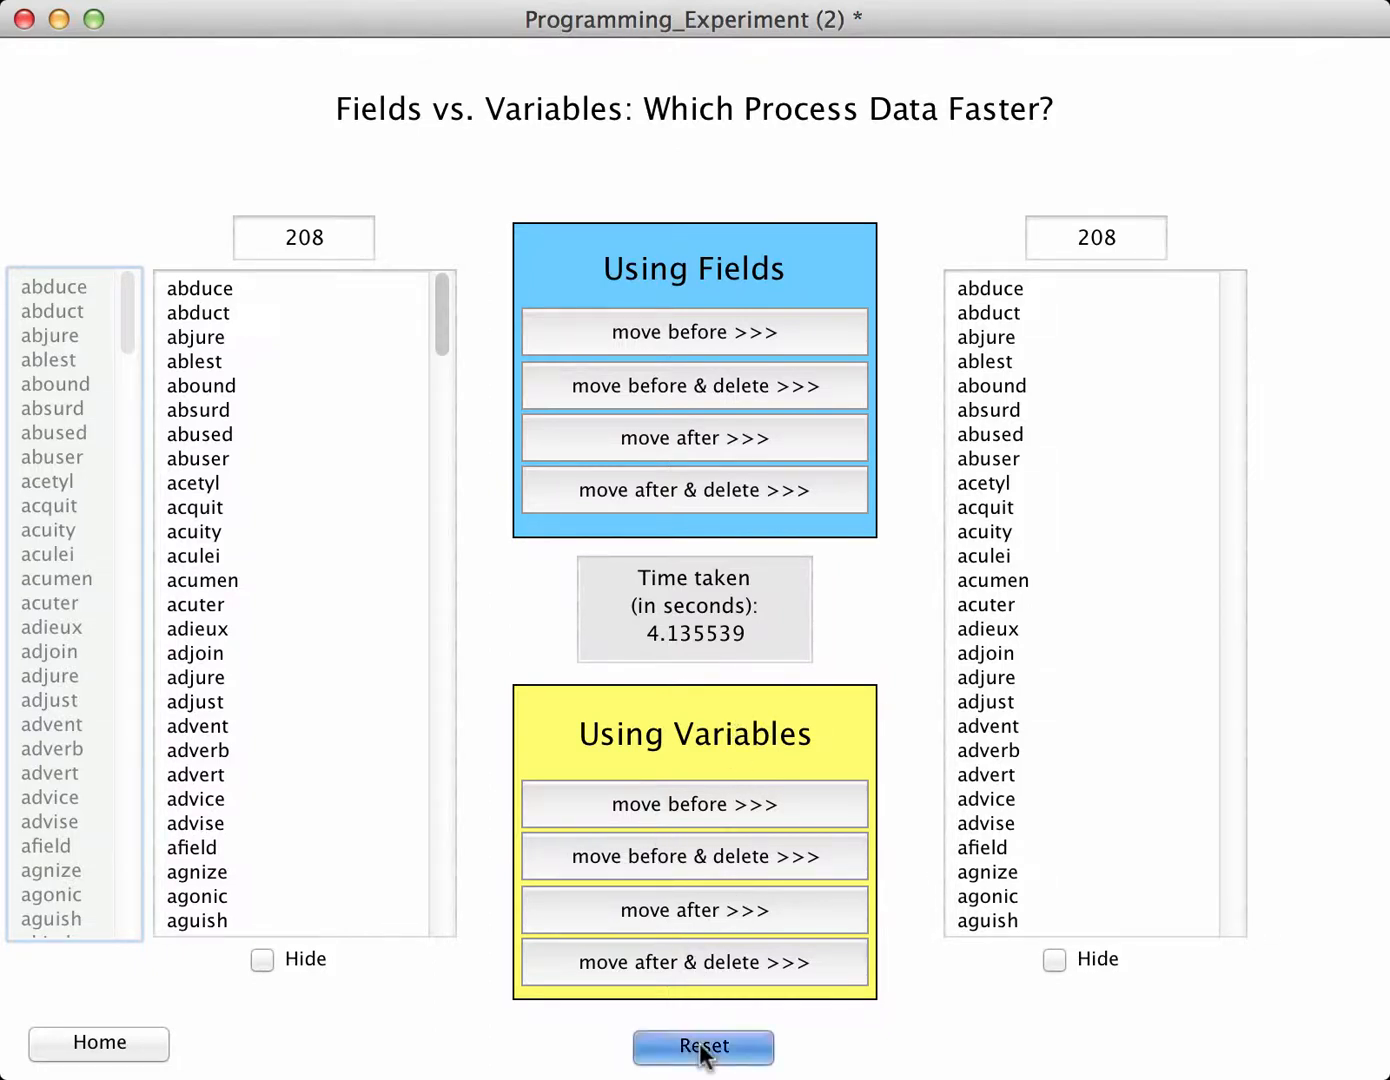
- Run the variable-based reverse transfer of 208 words in 3.466835 seconds, then reset the counts
left_click(704, 1046)
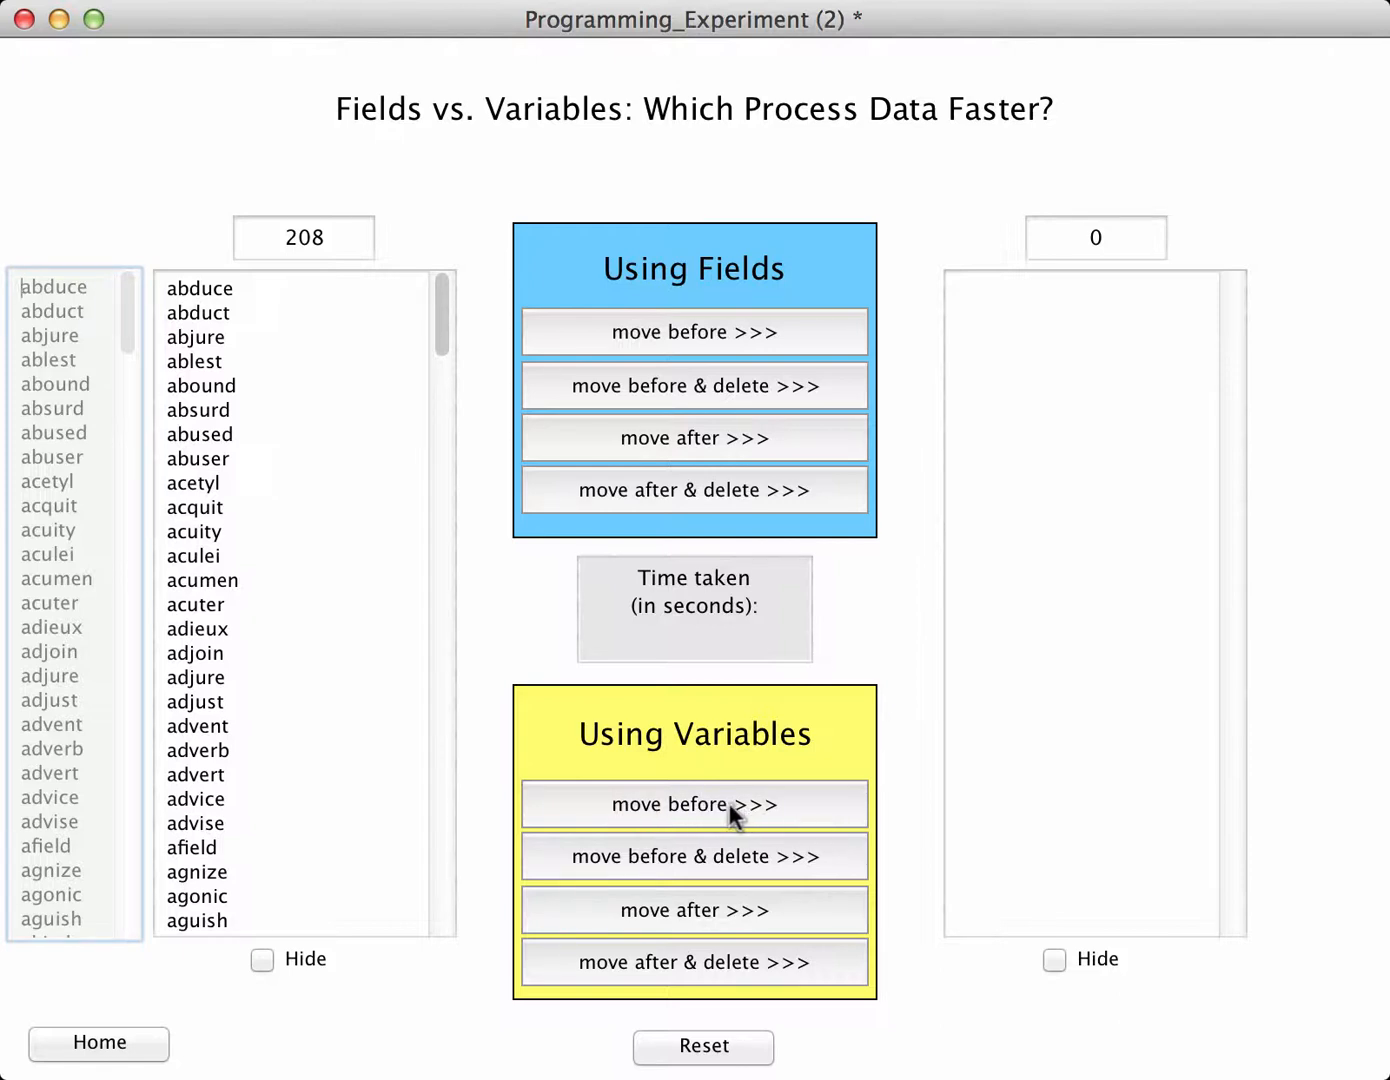
left_click(692, 804)
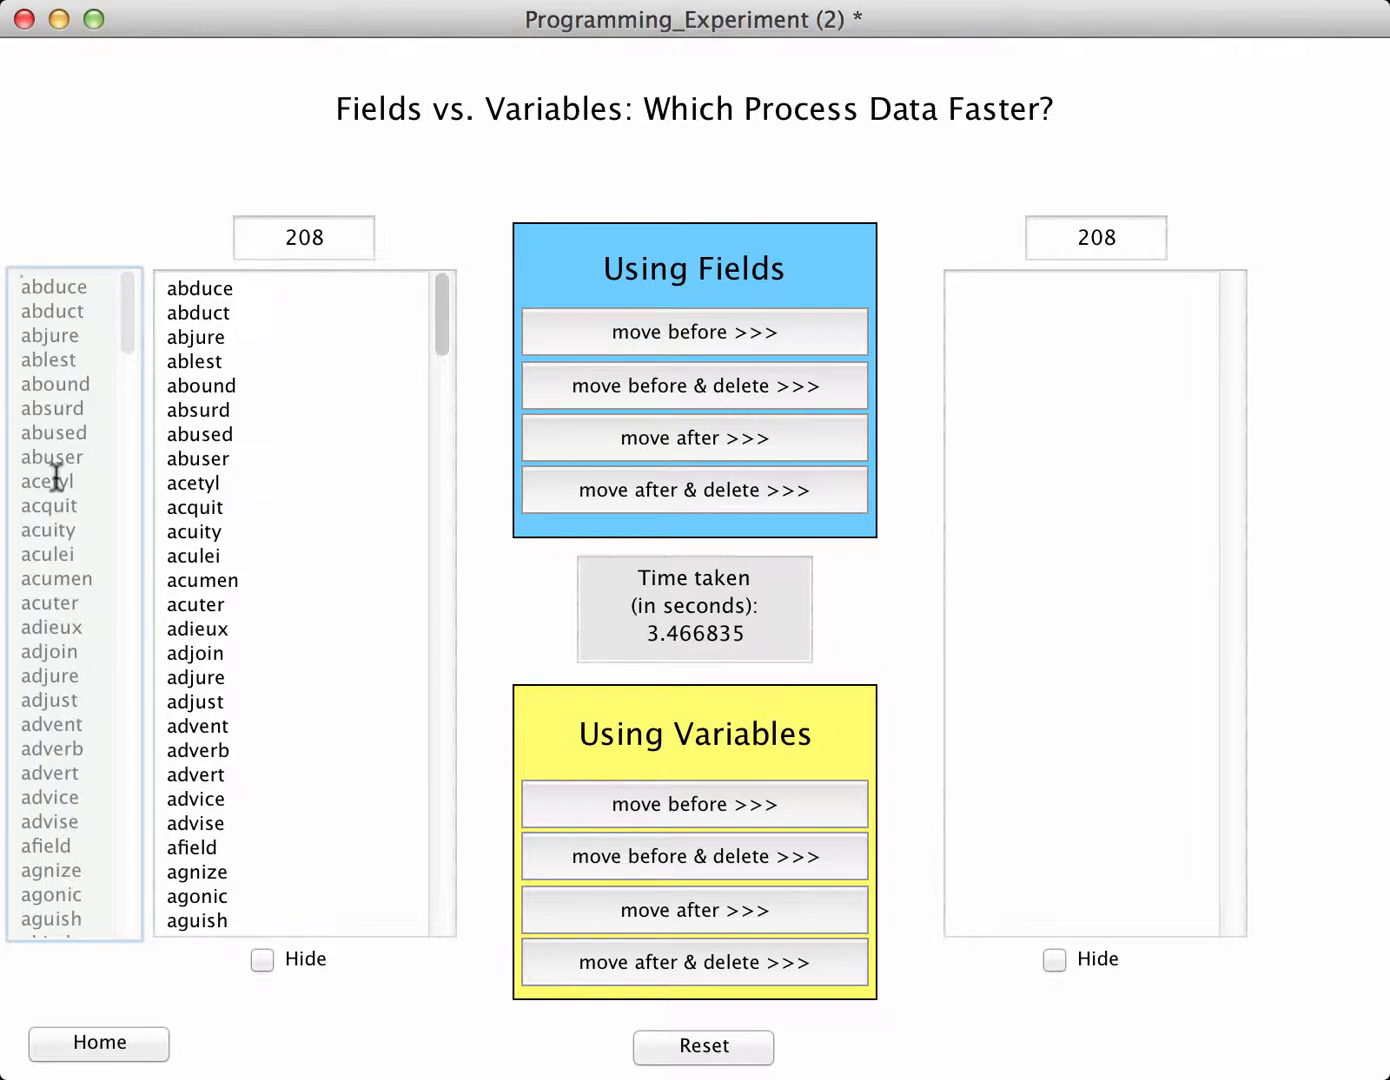
mouse_move(556, 580)
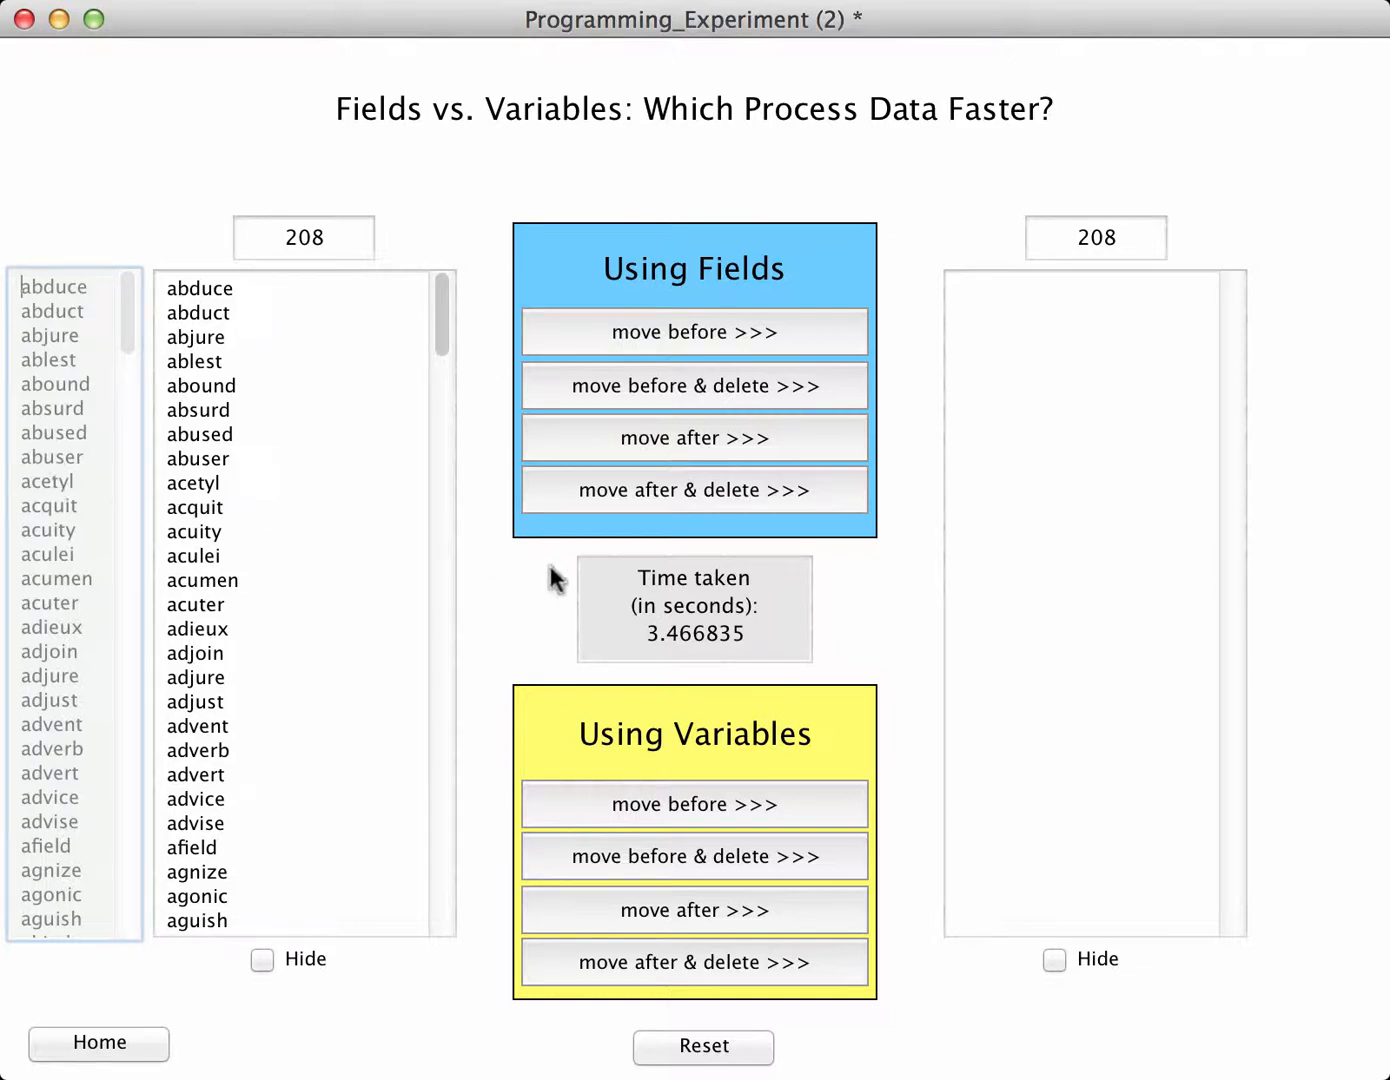
left_click(704, 1046)
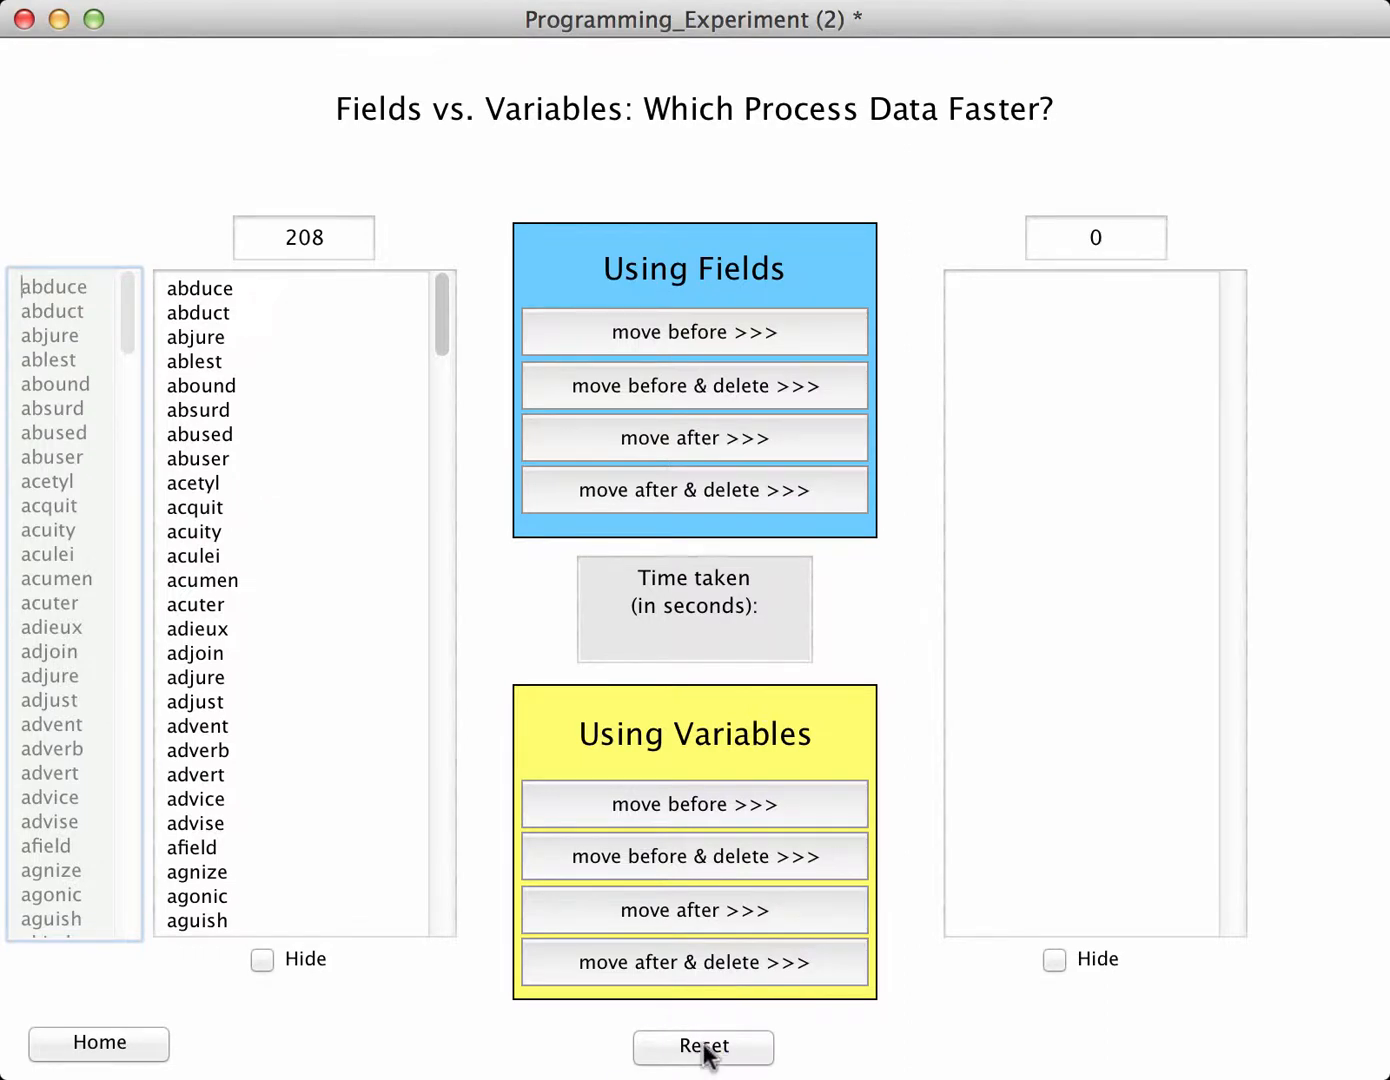
mouse_move(684, 444)
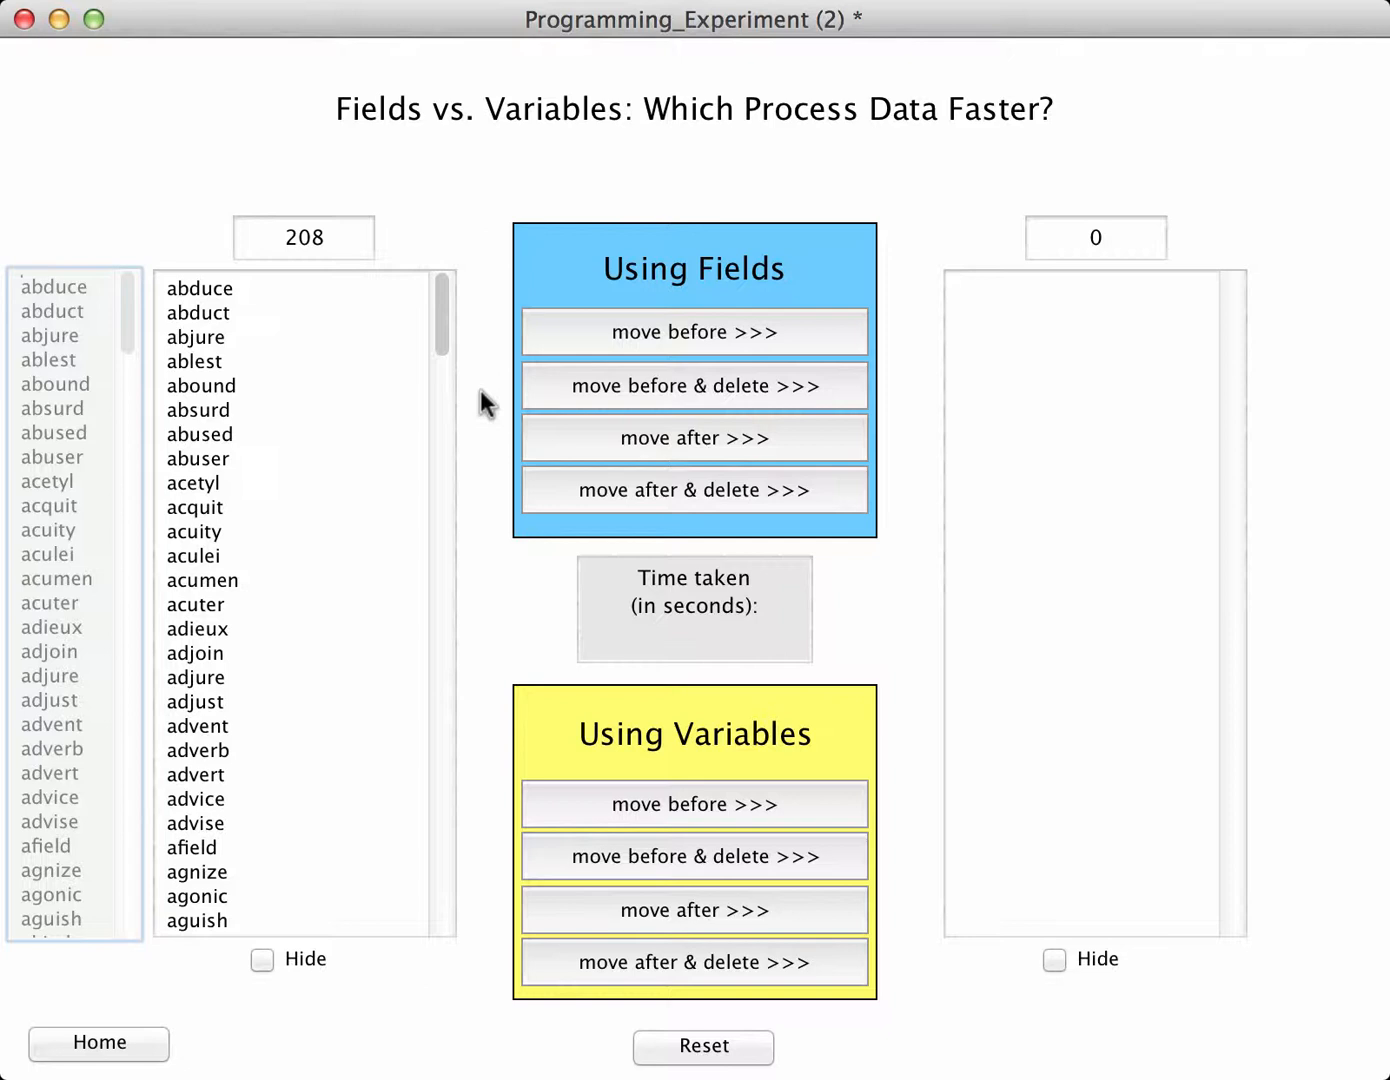
mouse_move(524, 444)
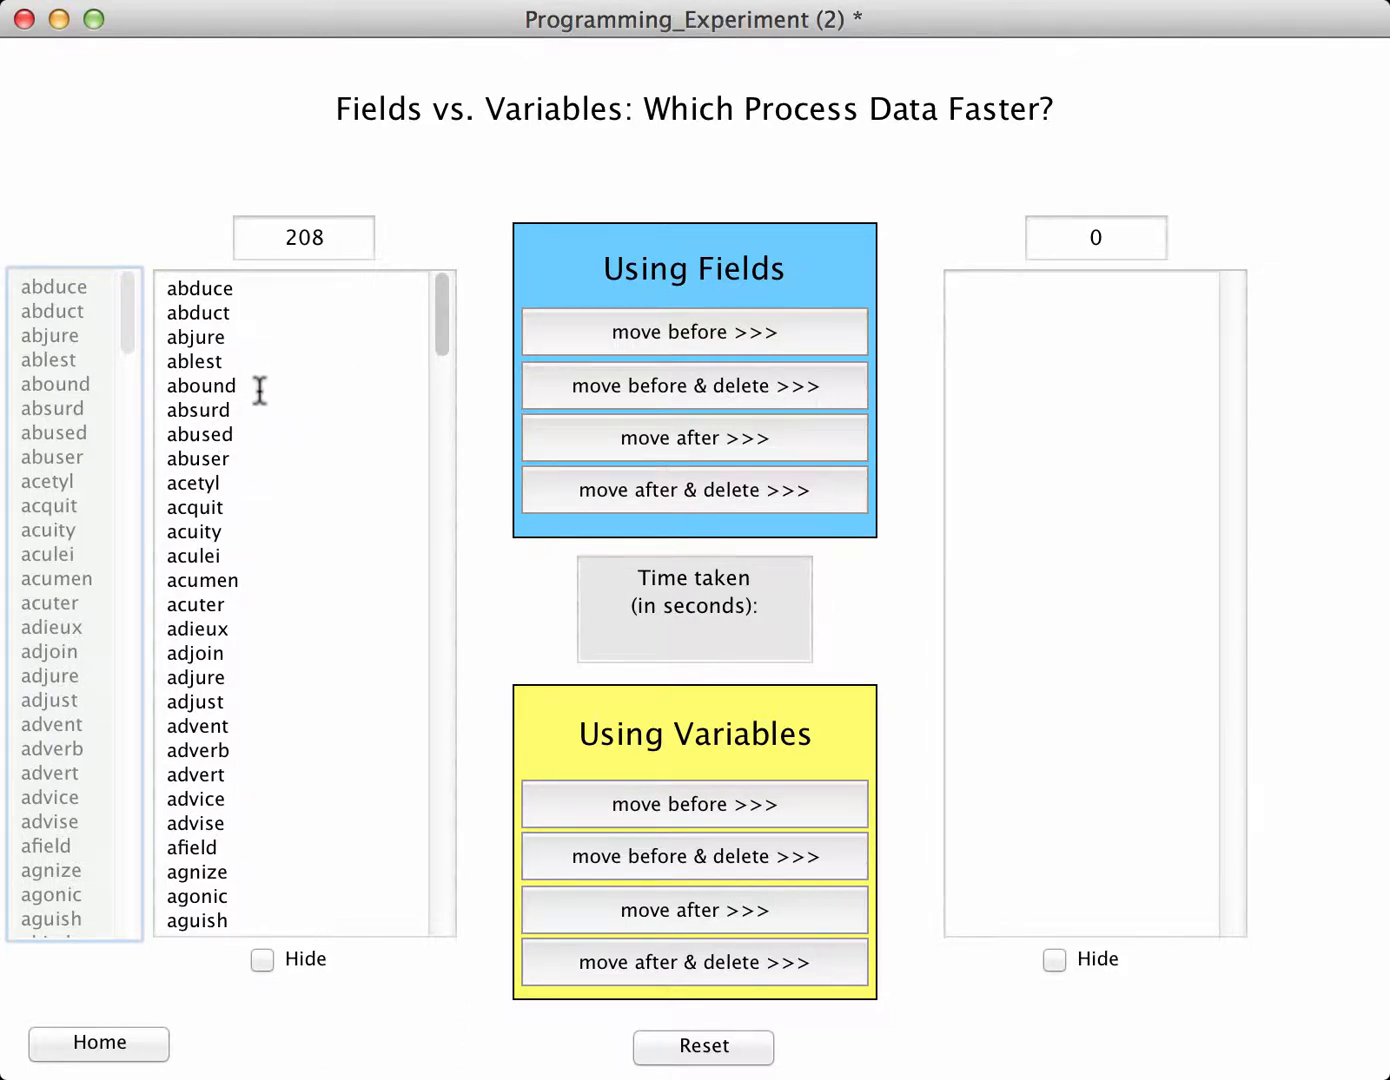
mouse_move(780, 296)
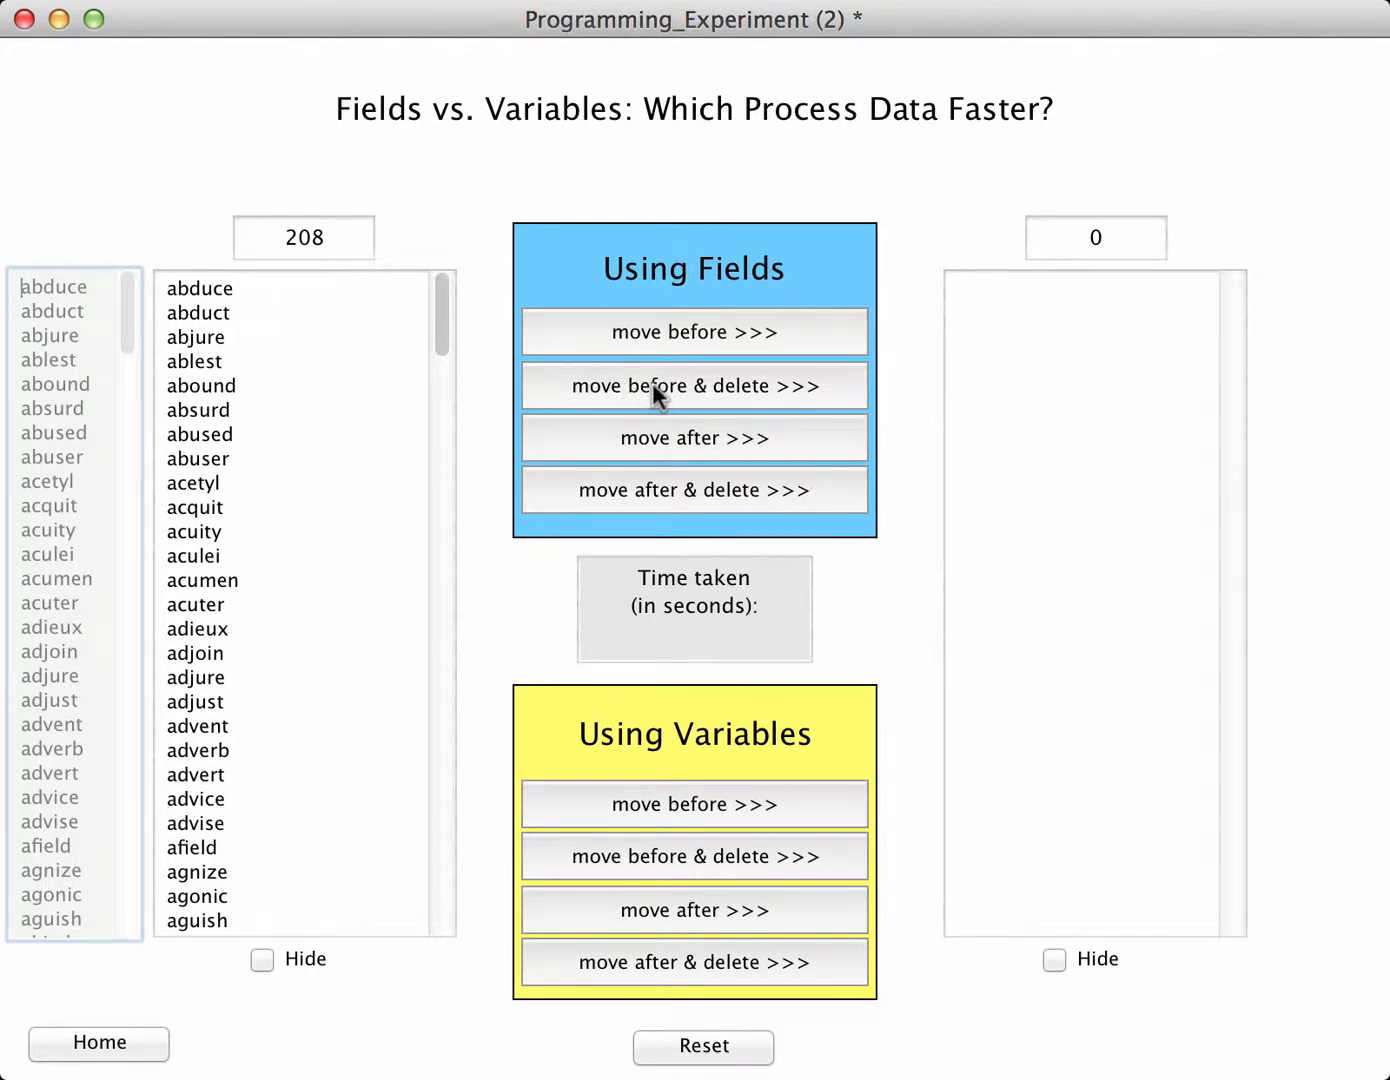
- Run the field-based 'move before & delete' transfer, moving 208 words in 14.16807 seconds
left_click(692, 386)
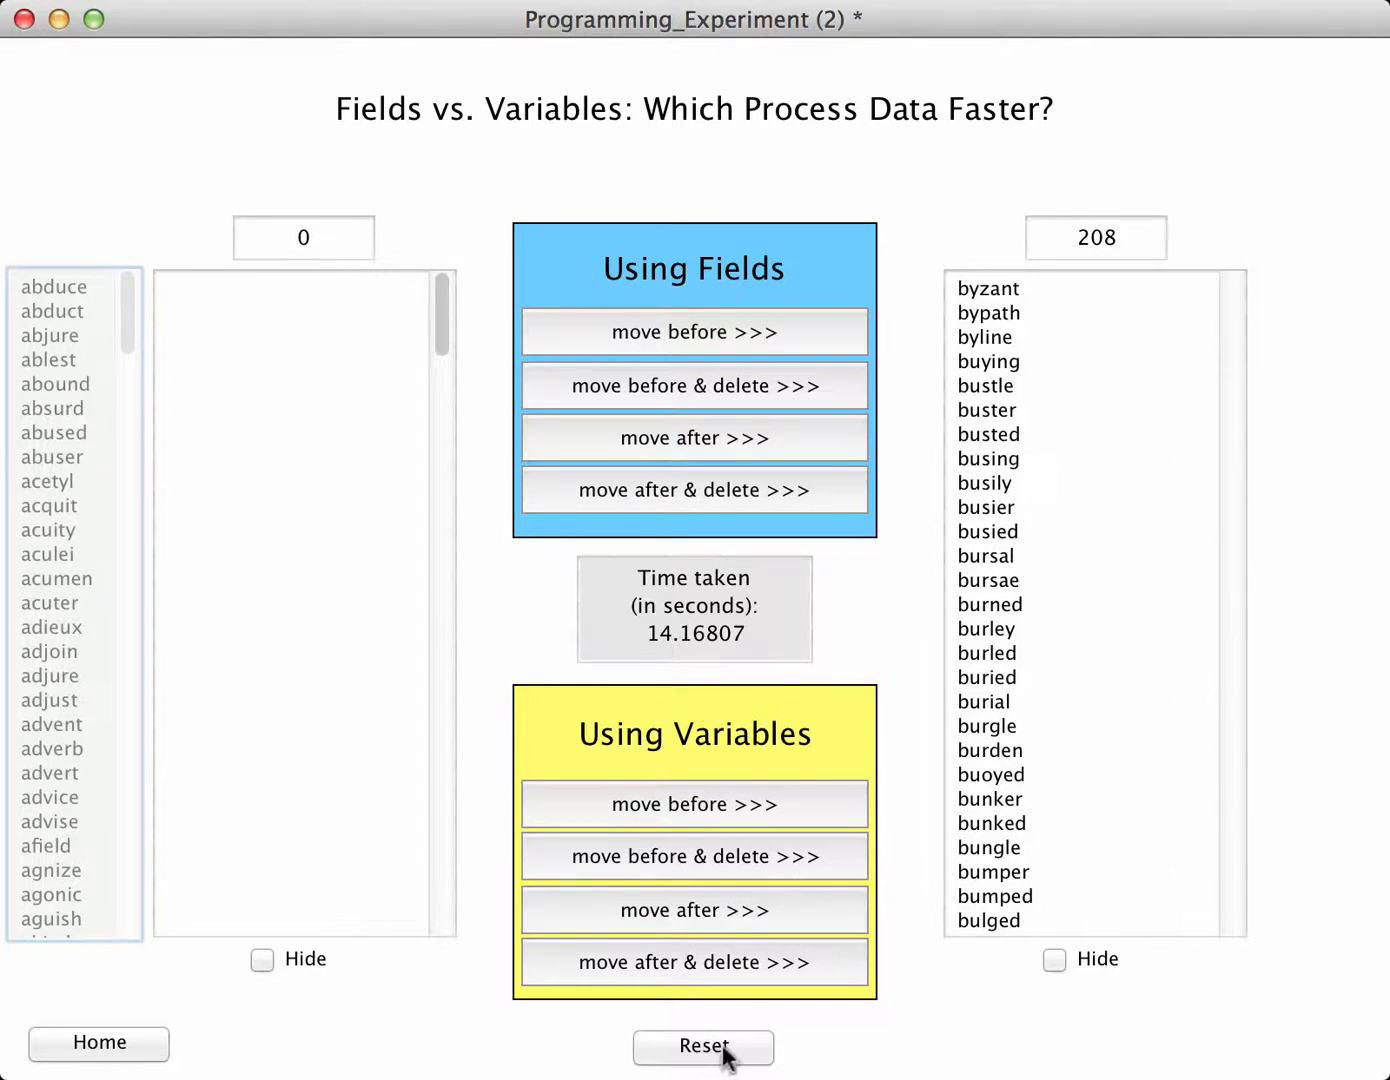
- Reset, then run the variable-based 'move before & delete' transfer of 208 words in 6.936605 seconds
left_click(704, 1046)
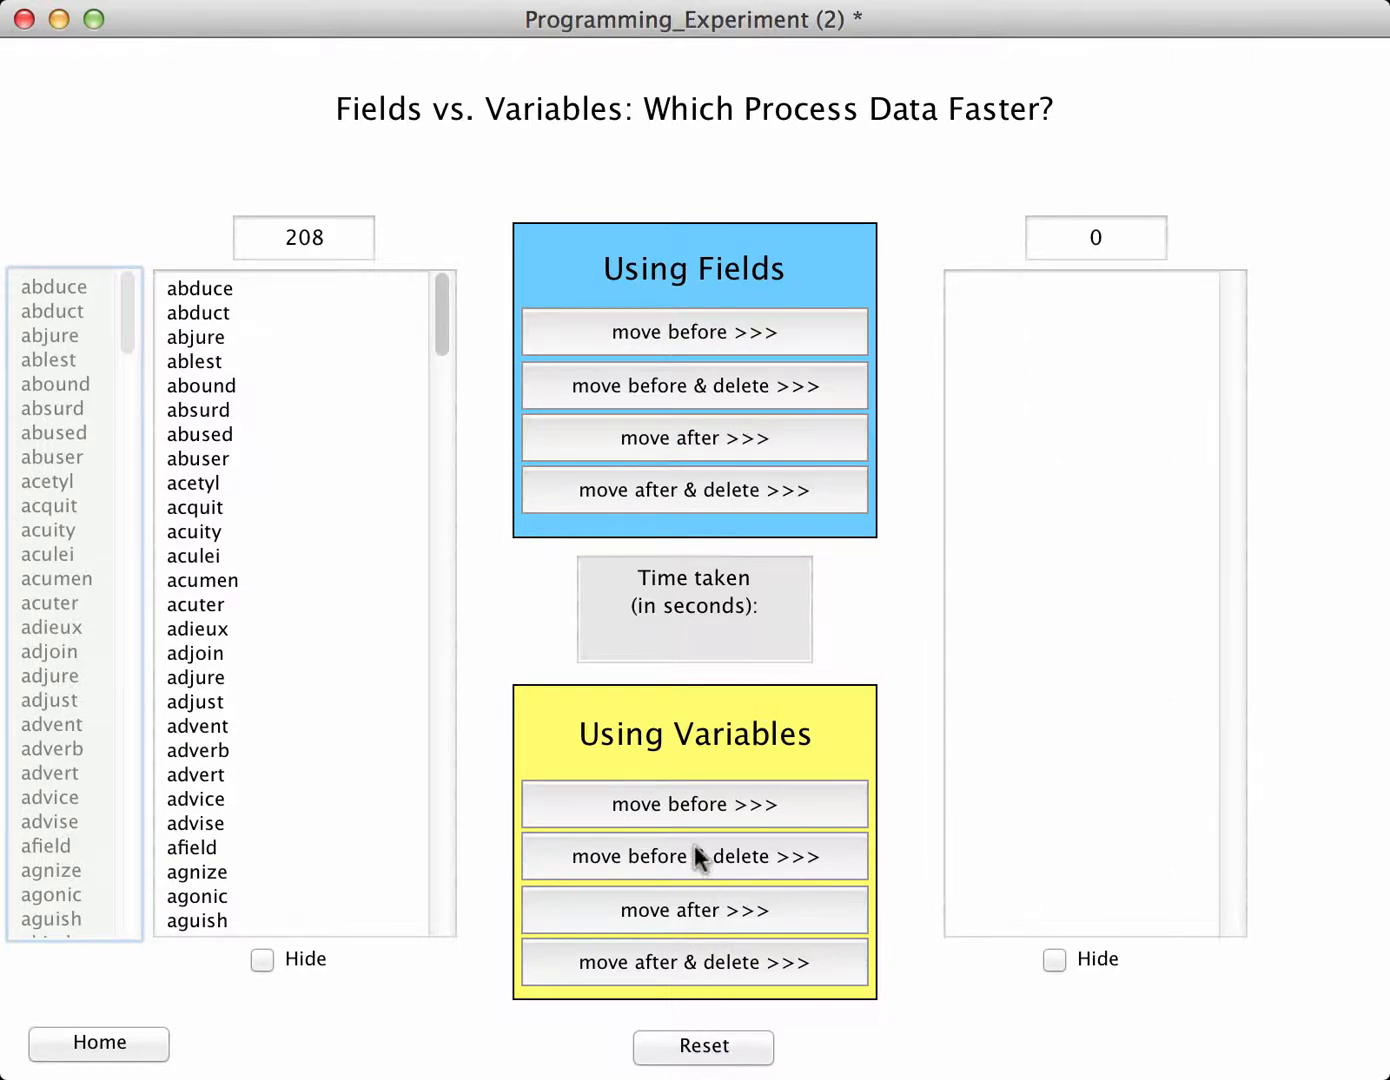
mouse_move(718, 864)
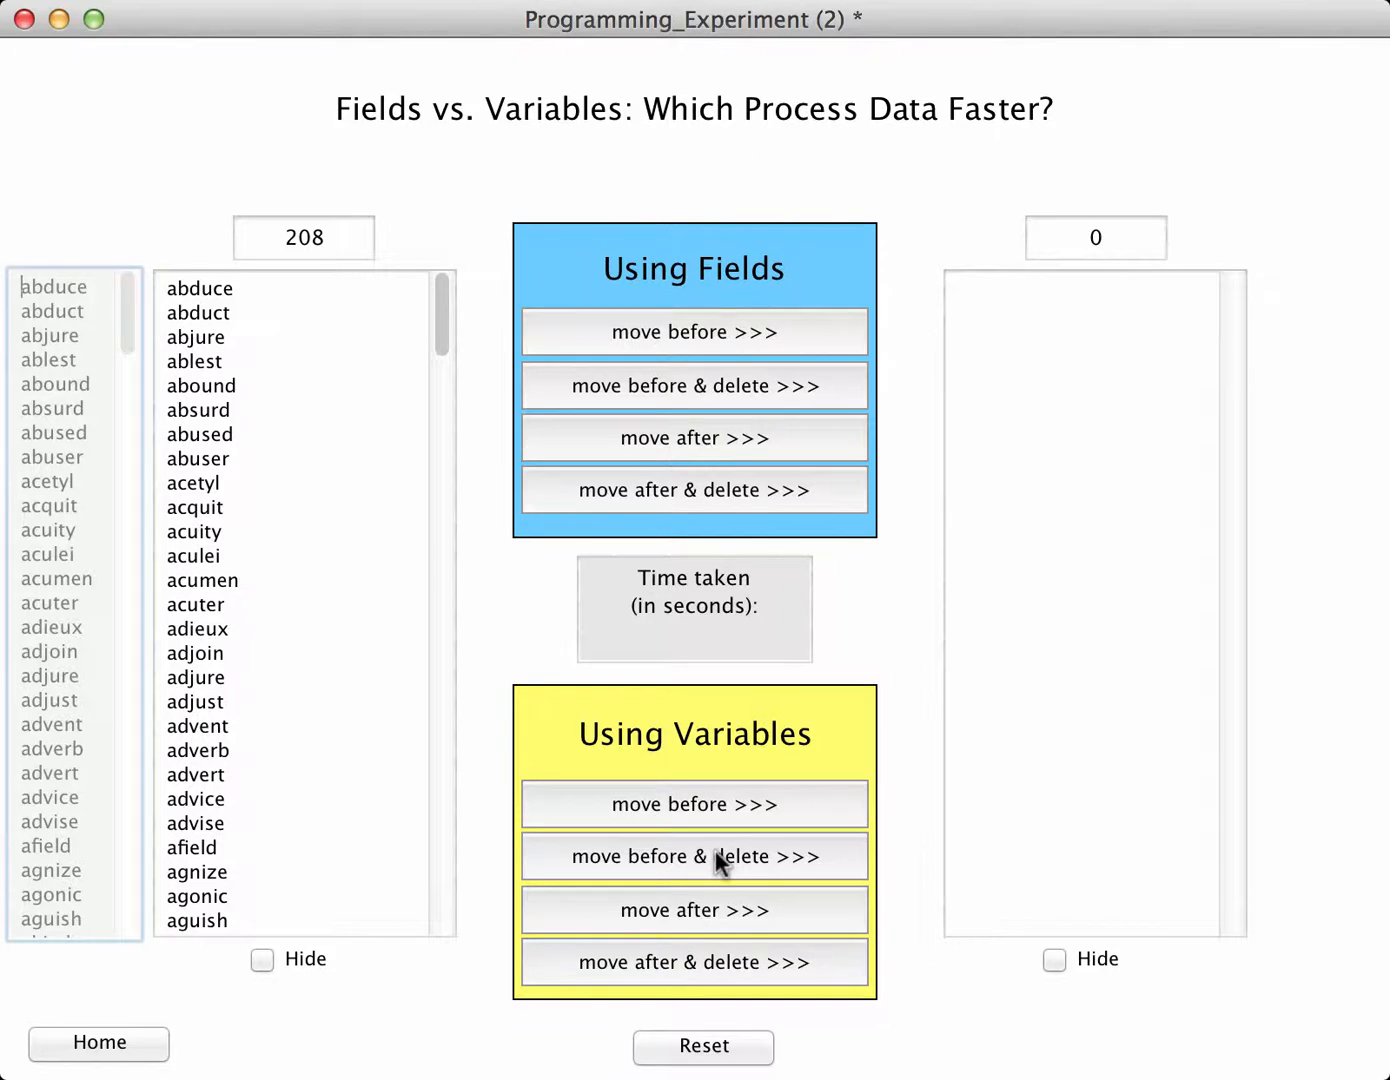
left_click(692, 856)
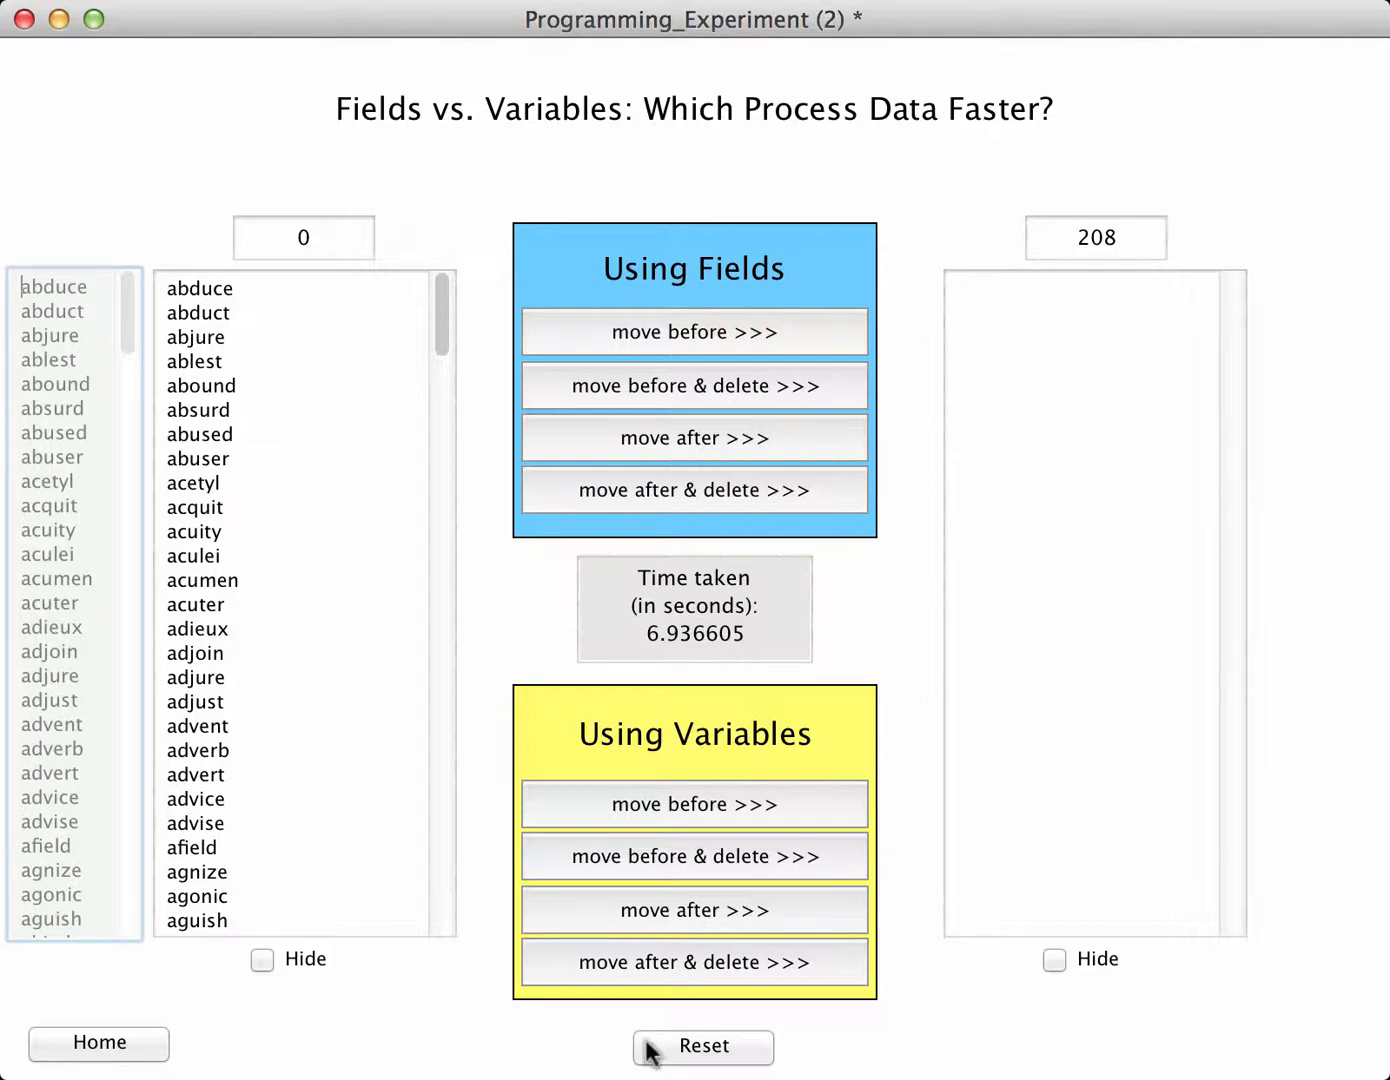
- Reset, hide both word lists, and start the field-based 'move before & delete' transfer again
left_click(702, 1046)
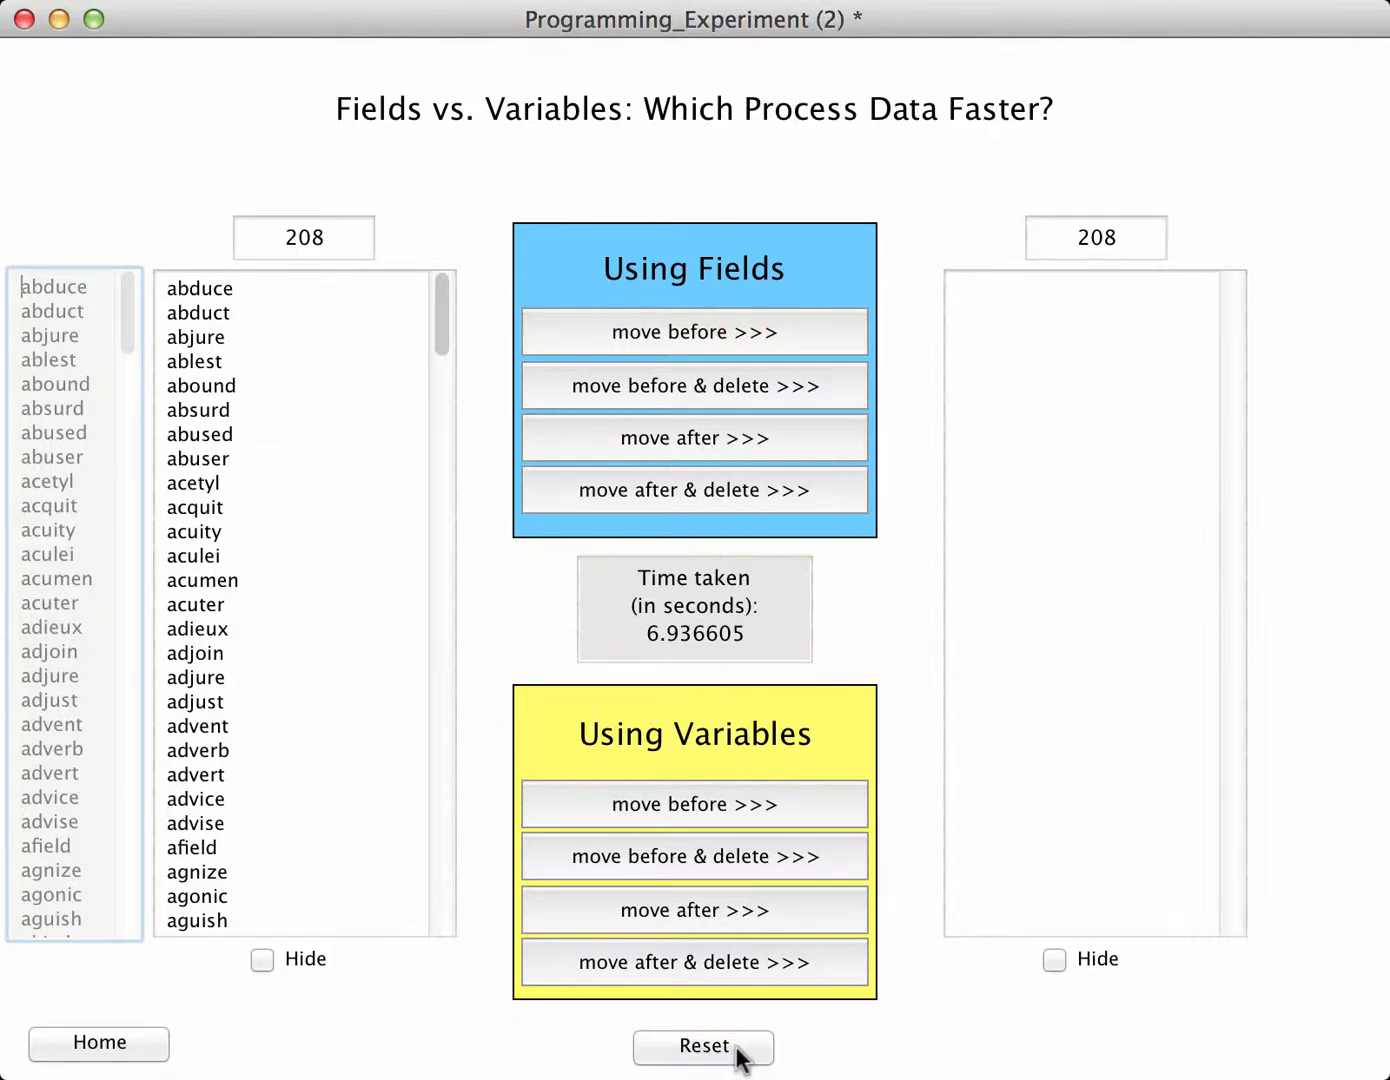
left_click(704, 1046)
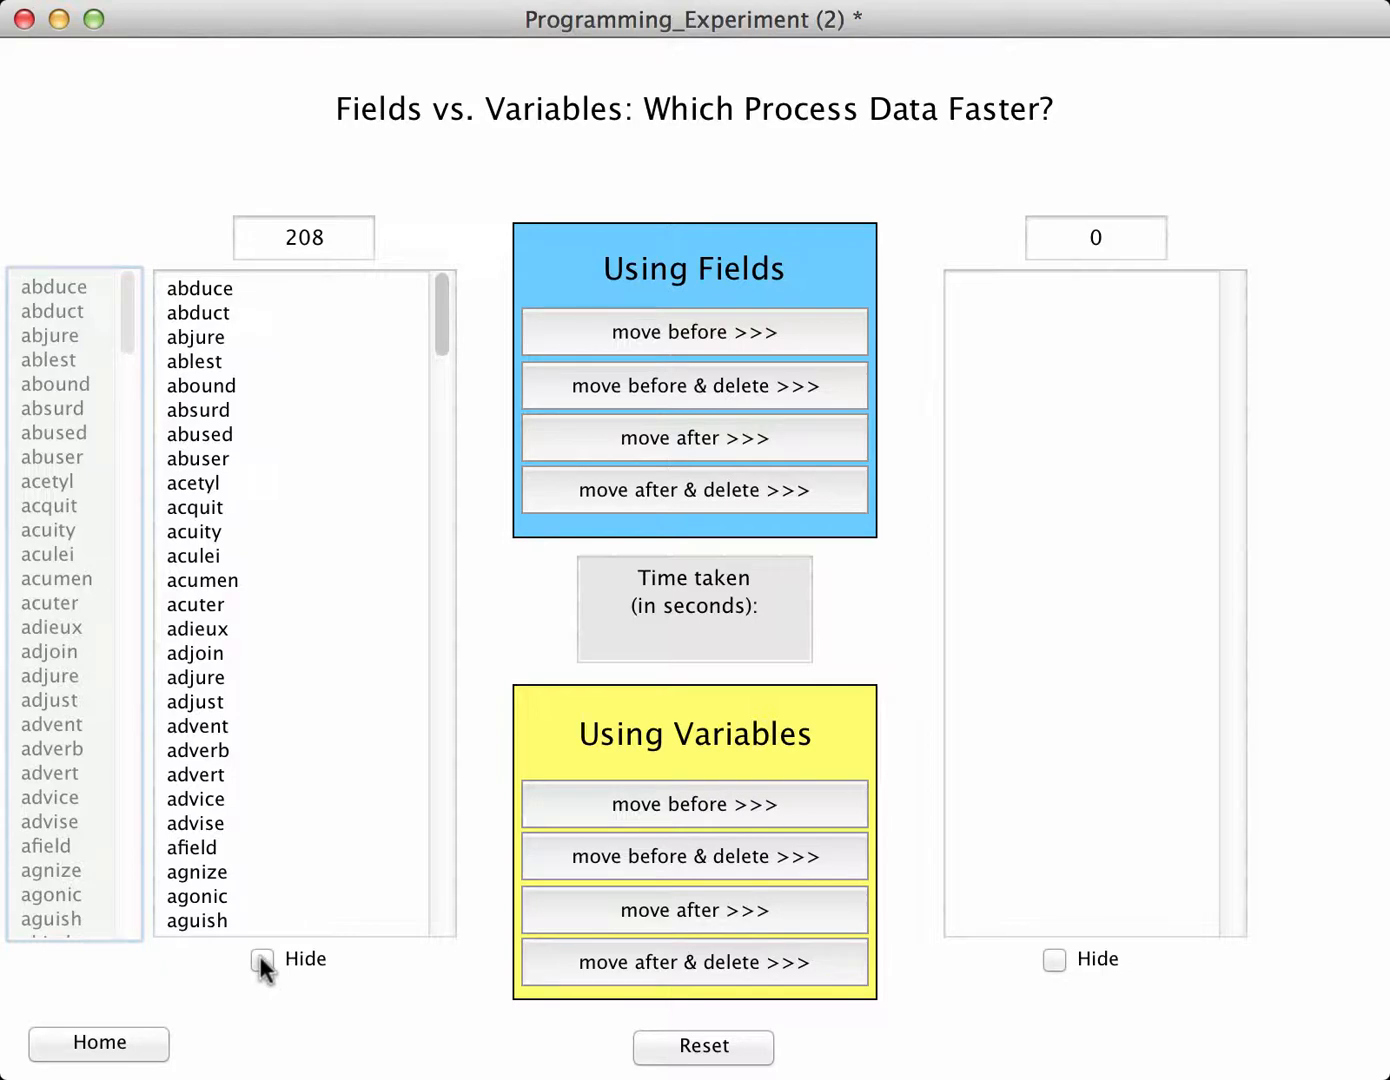
left_click(1056, 960)
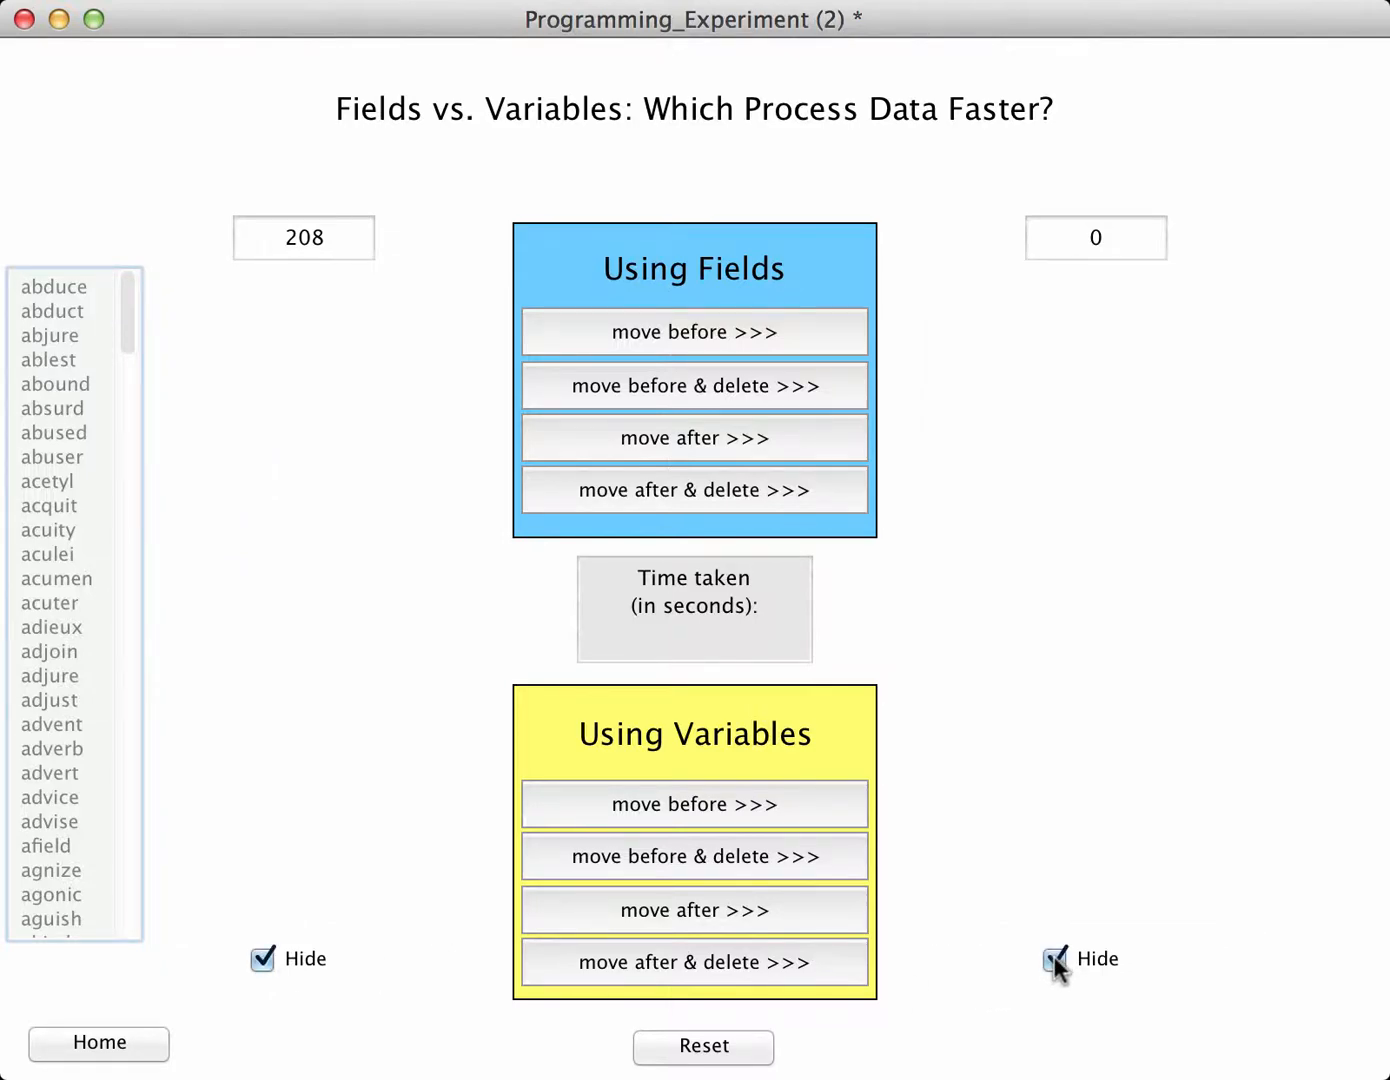
left_click(1056, 958)
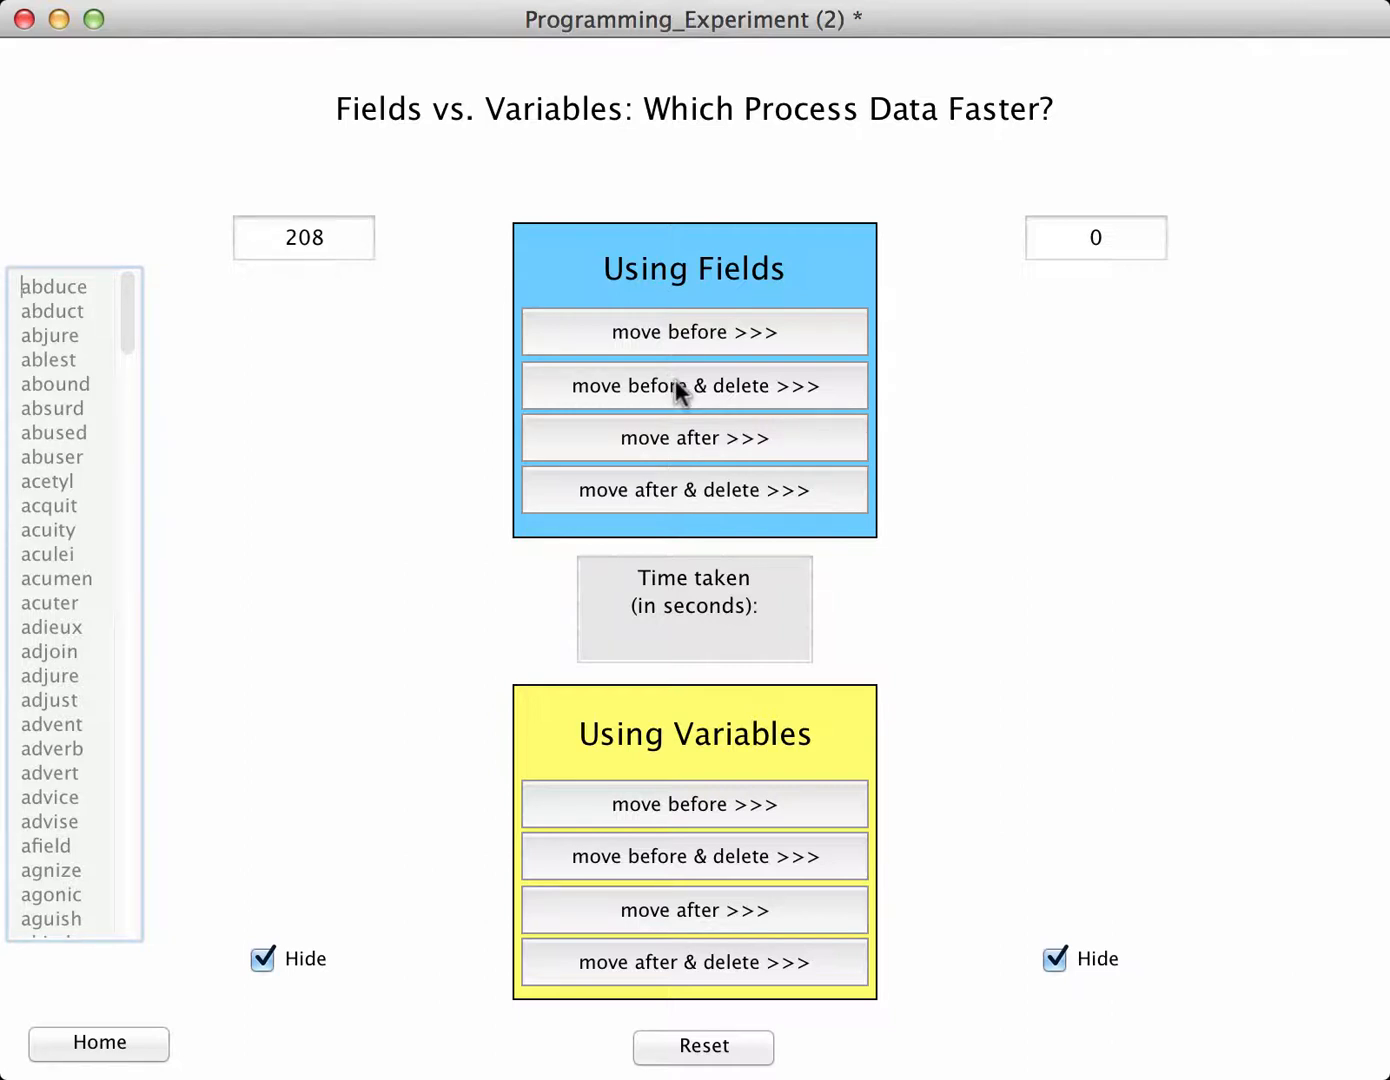
mouse_move(292, 448)
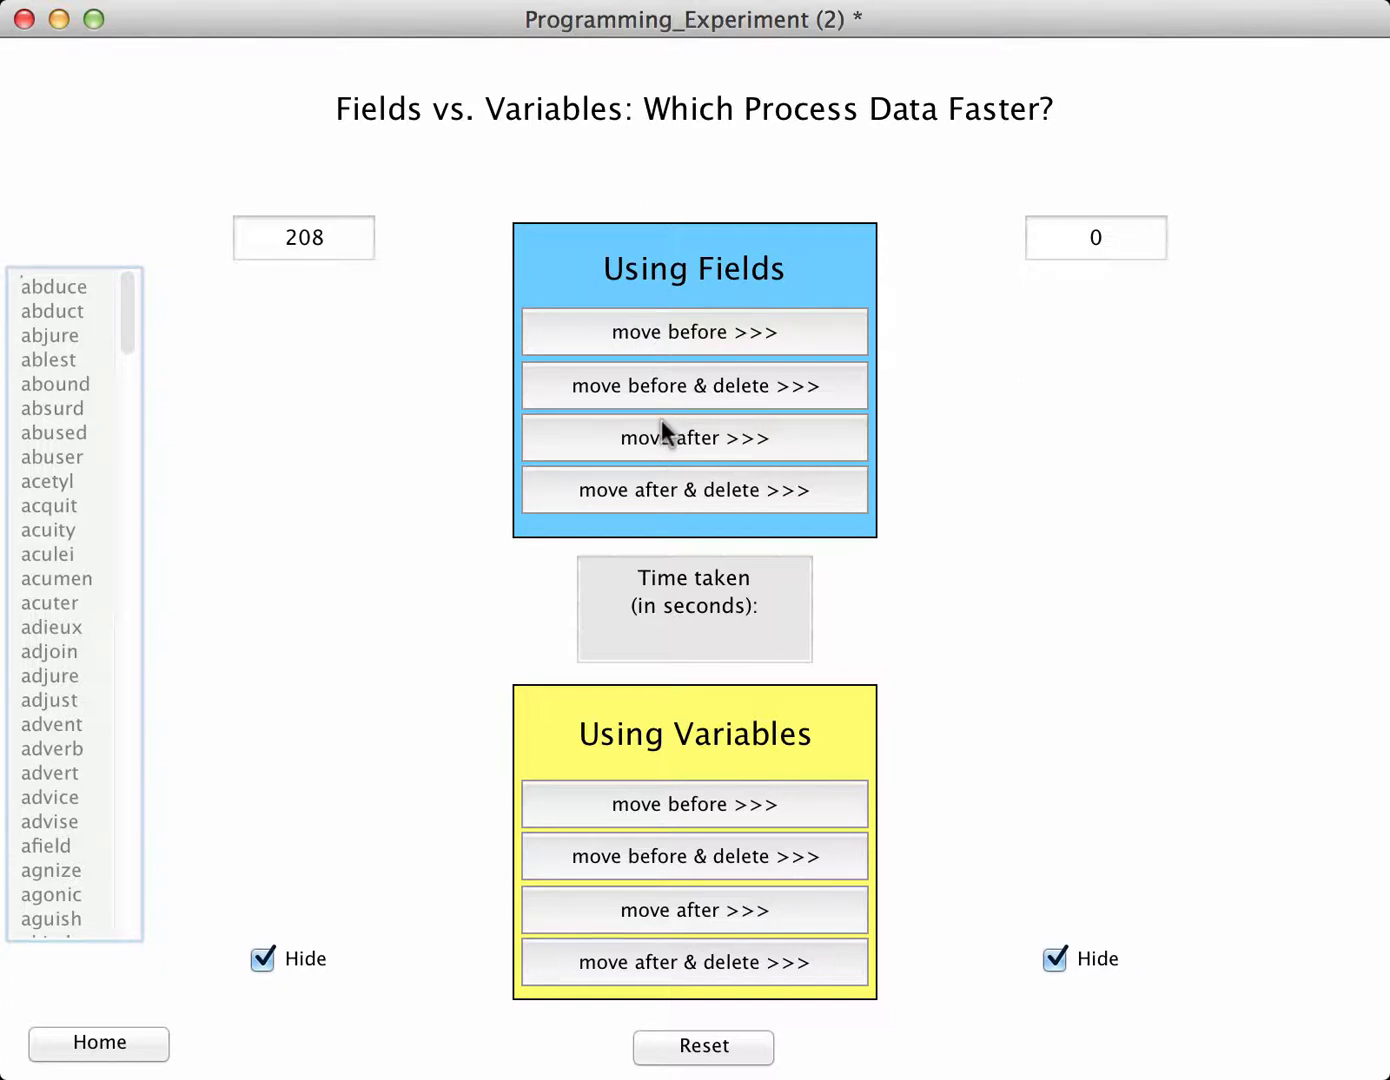
mouse_move(668, 390)
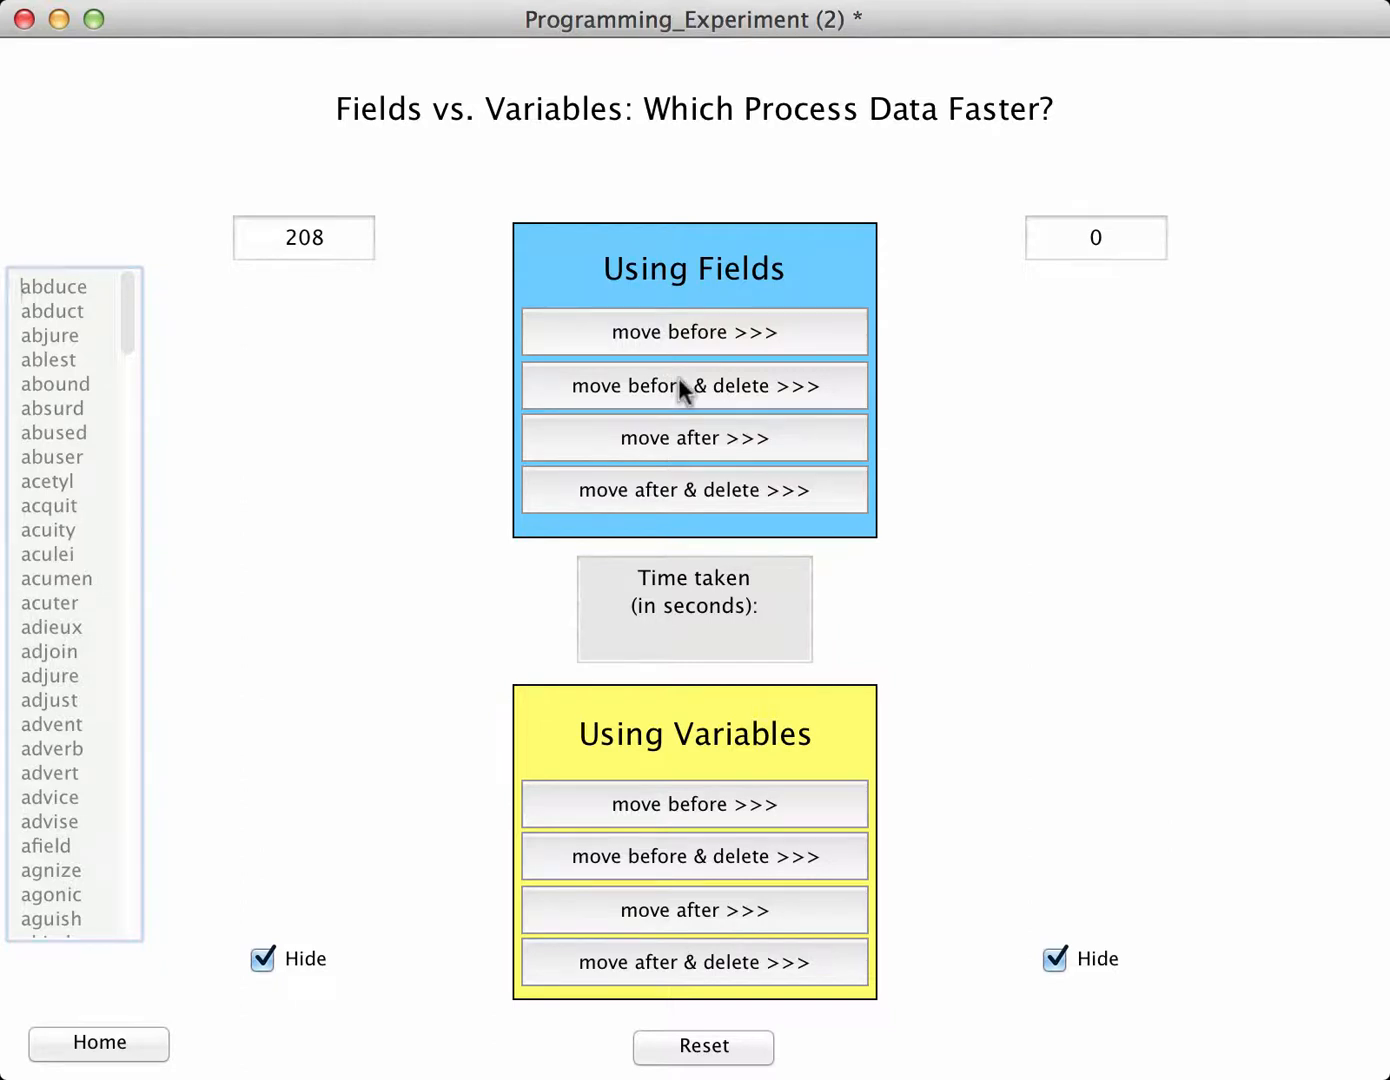
left_click(692, 386)
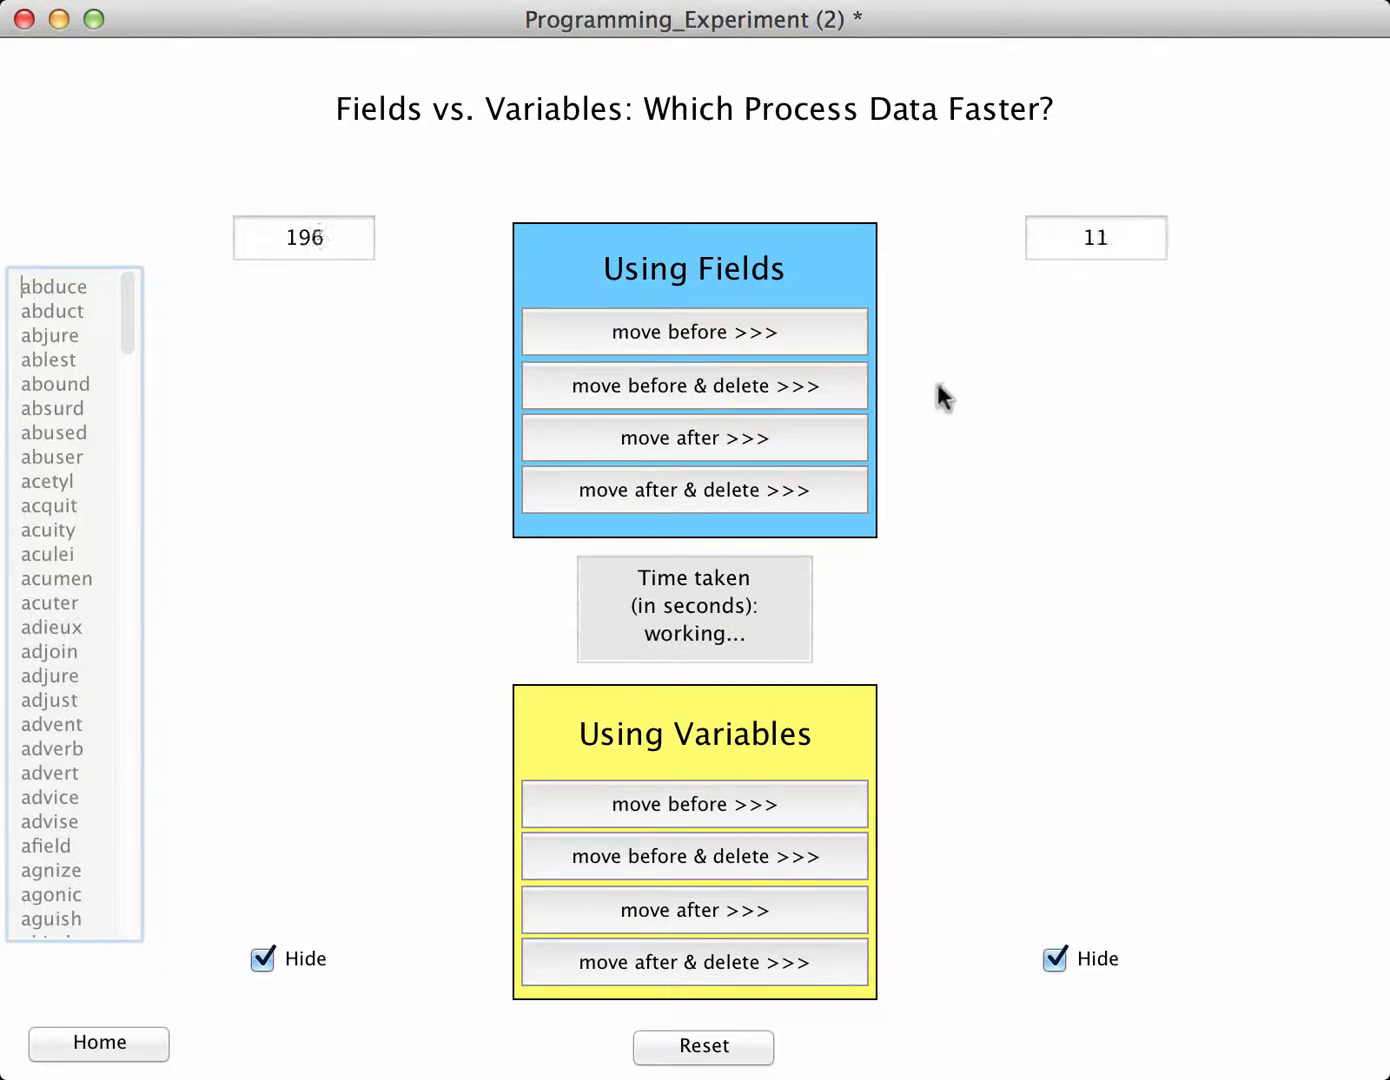